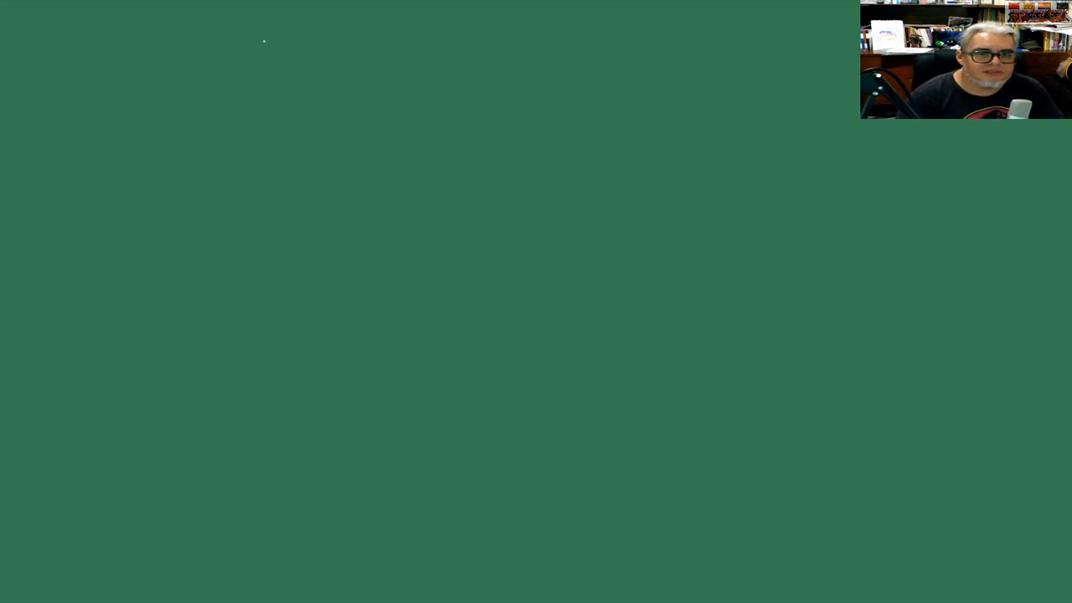
Step: Handwrite the heading 'Combate asimétrico' and begin the 'Dietchman' reference line below it
type("Con")
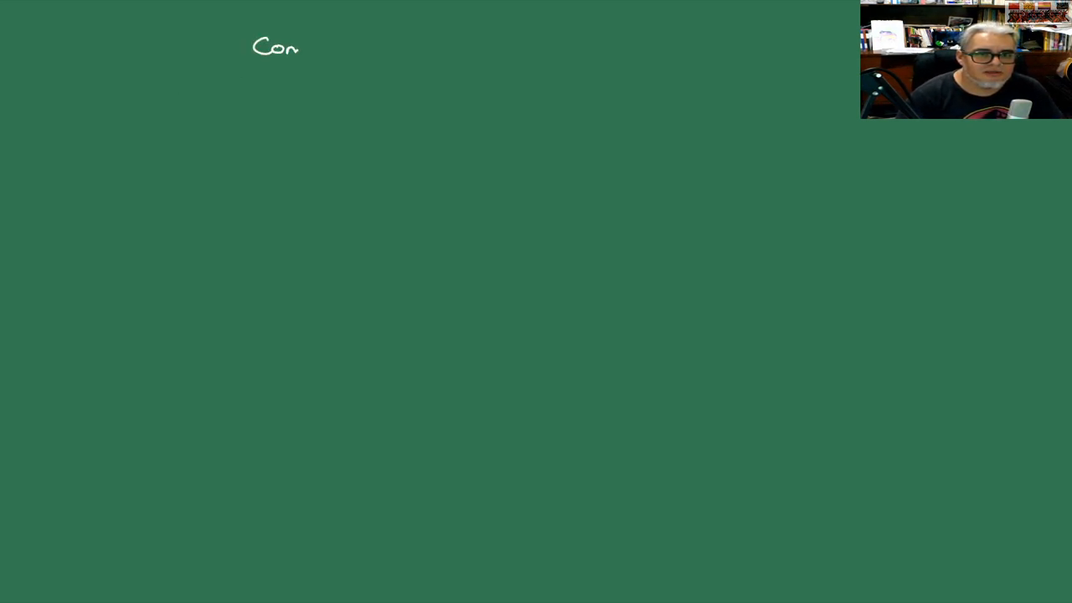
type("Combate")
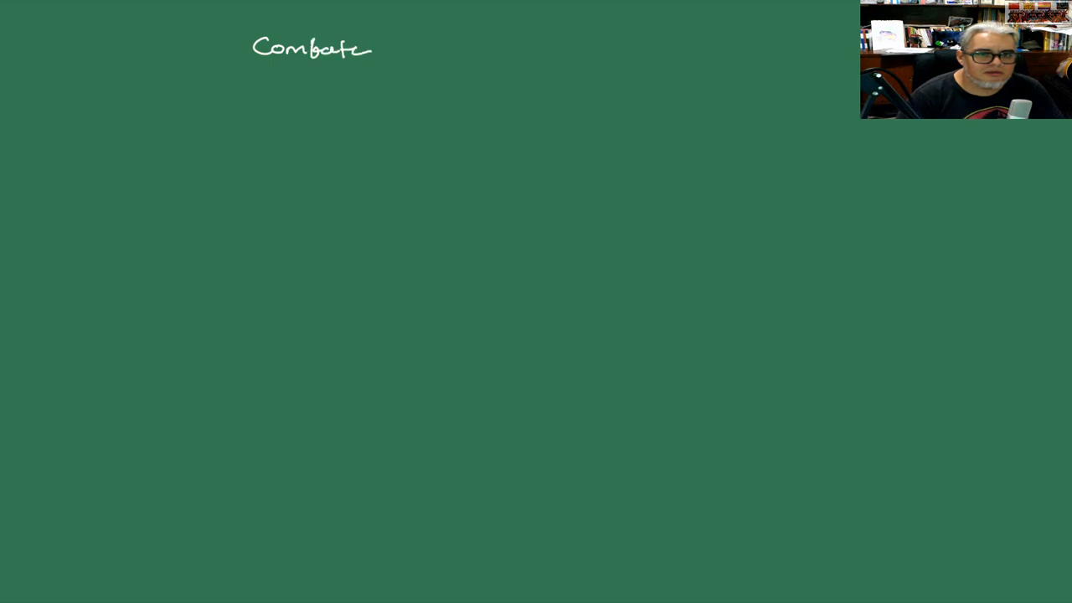
type("asi")
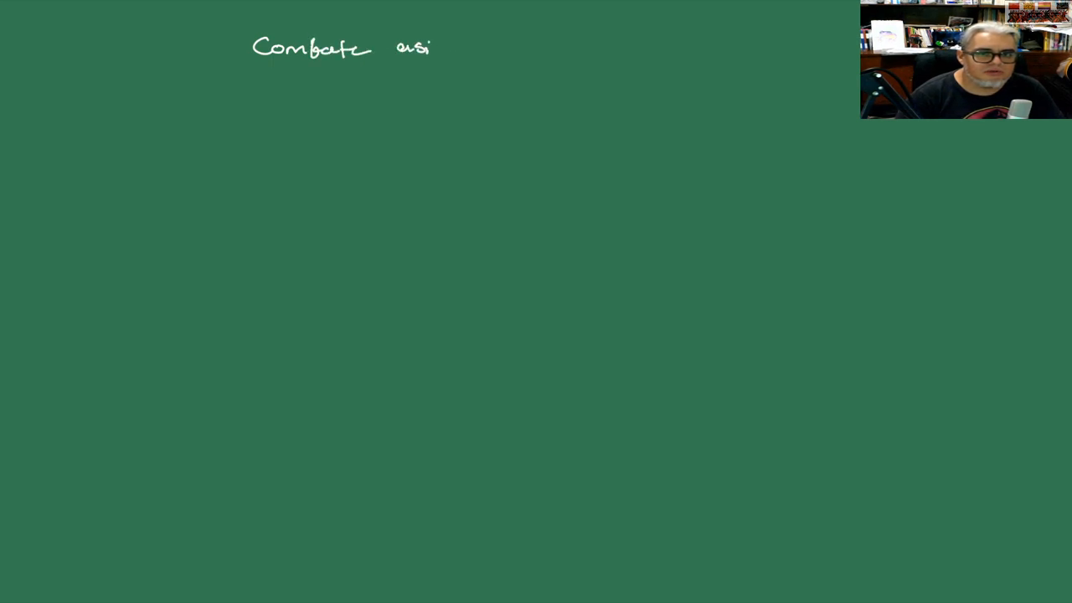
type("metrico .")
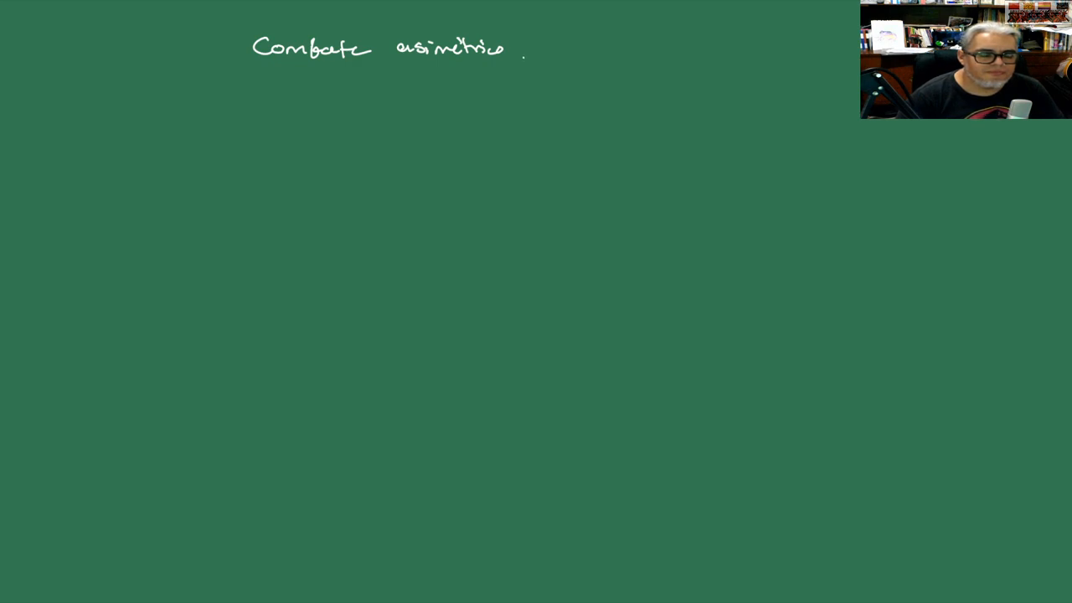
left_click(521, 53)
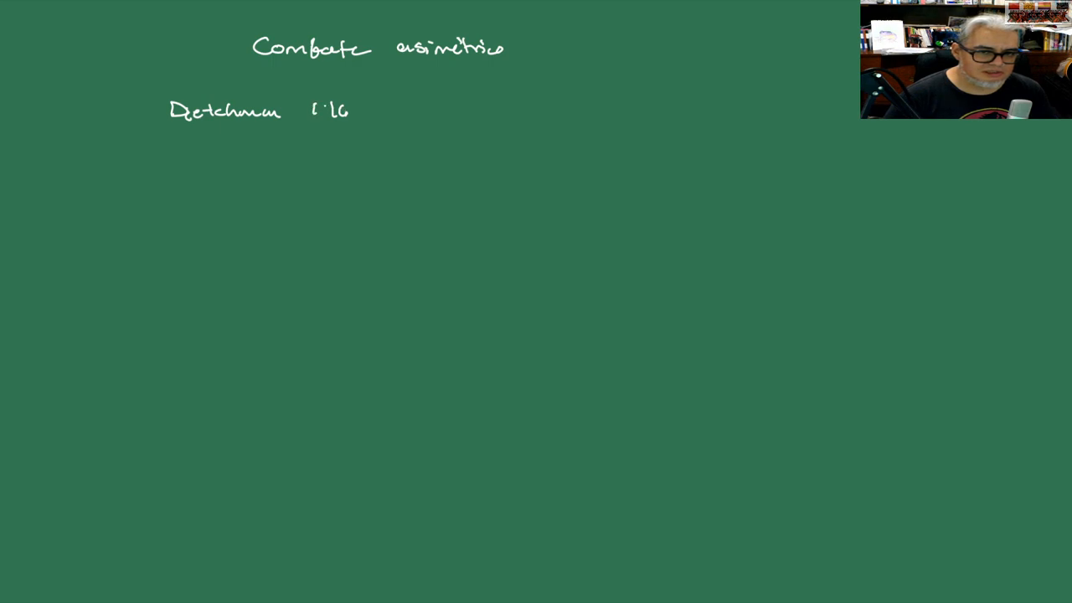
Step: Write '1966', draw an arrow to 'Vietnam', and begin the 'guerras' line
type("1966")
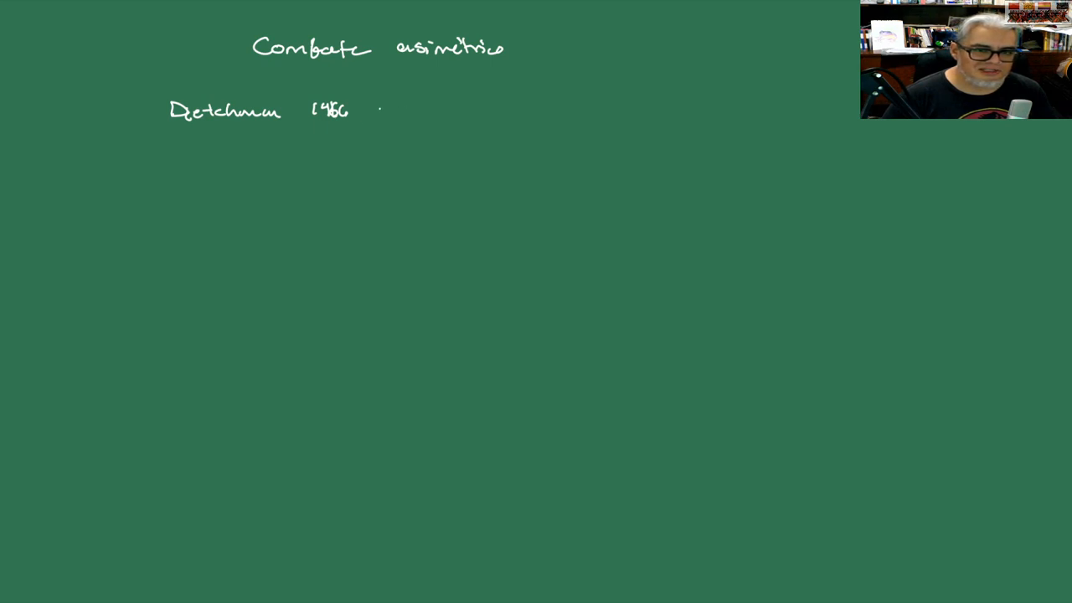
left_click_drag(373, 112, 440, 112)
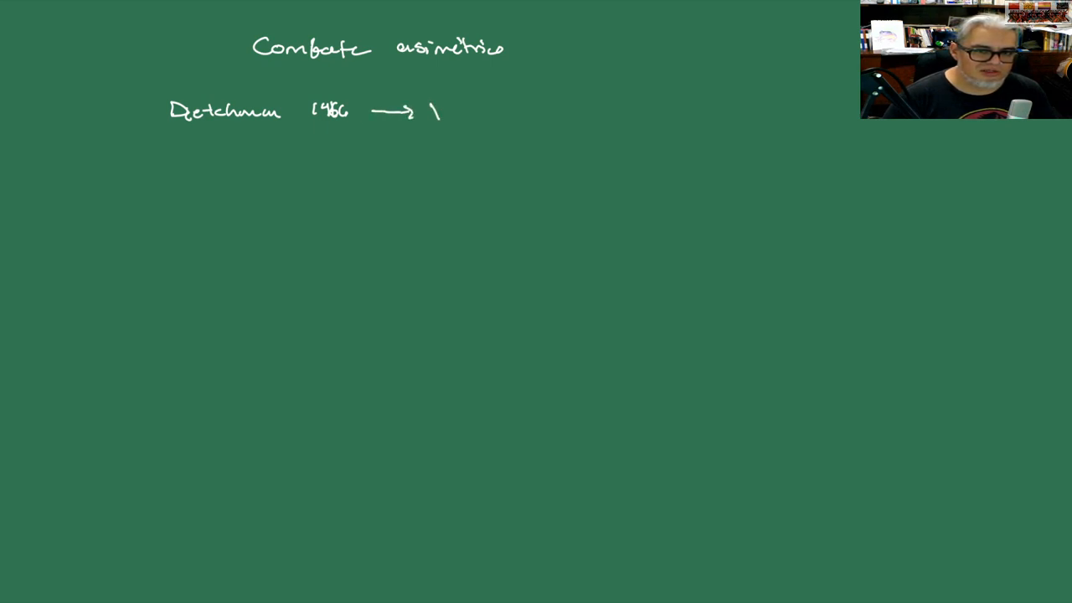
type("Vietnam")
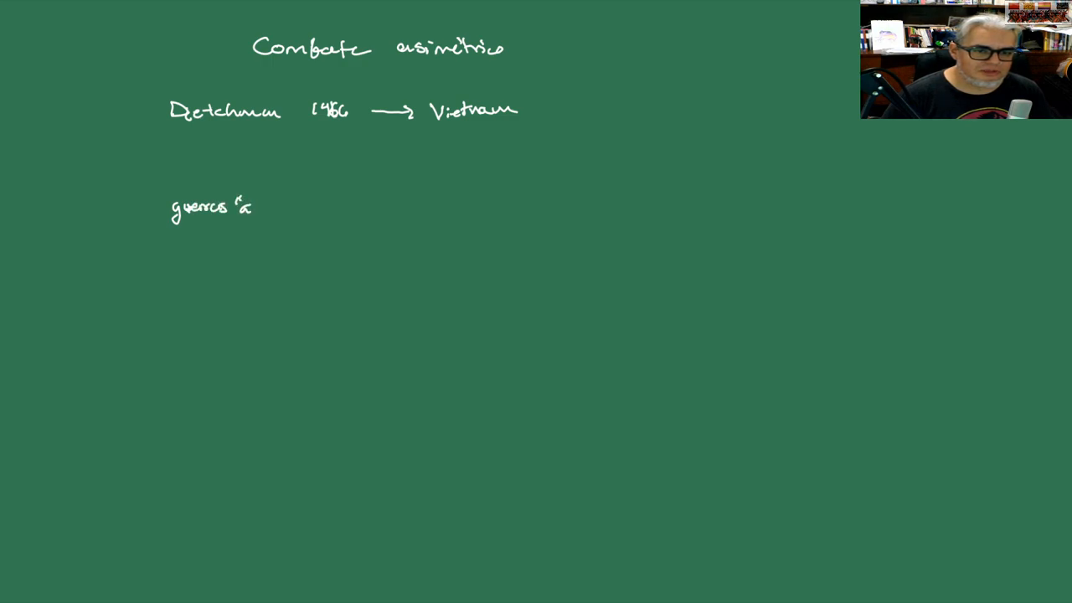
Step: Write 'guerras actuales guerrilla' with bullets 'guerrilla gangs' and 'regulares', plus annotation 'después de II G M'
type("ctual-")
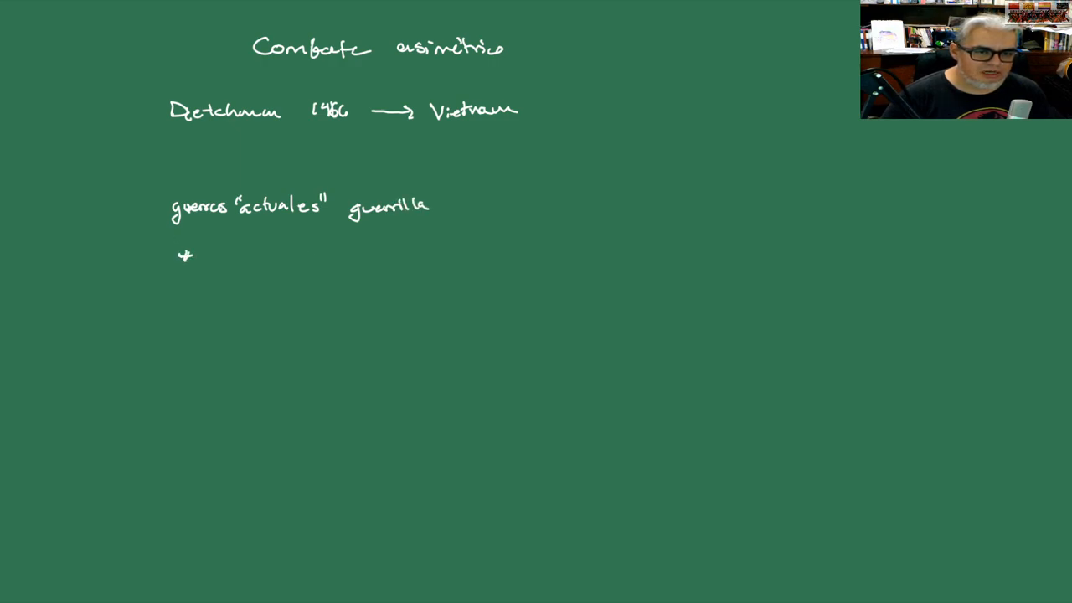
left_click(186, 257)
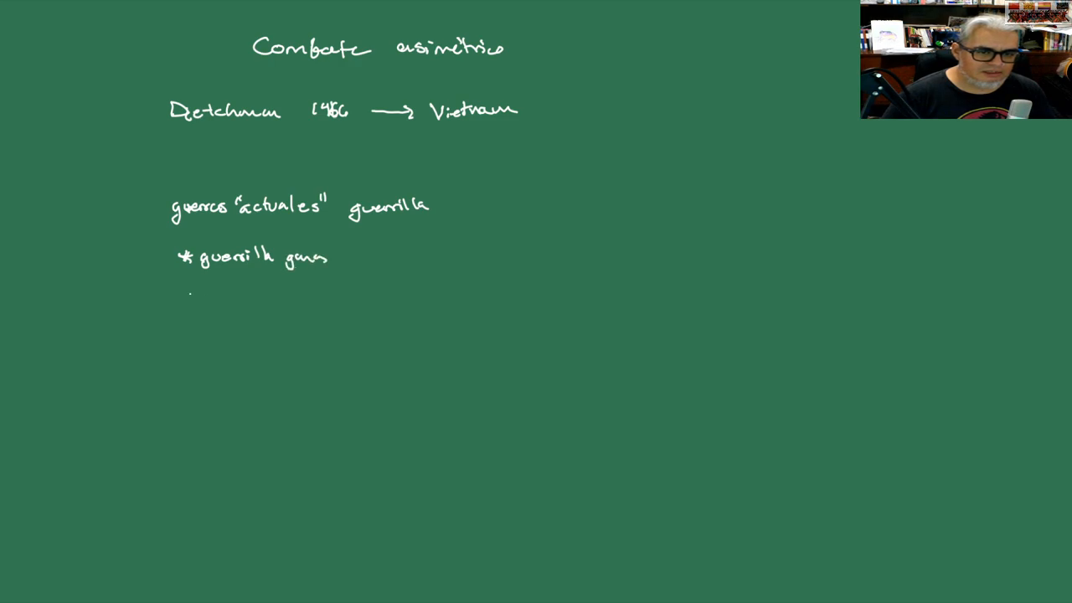
left_click_drag(189, 298, 222, 289)
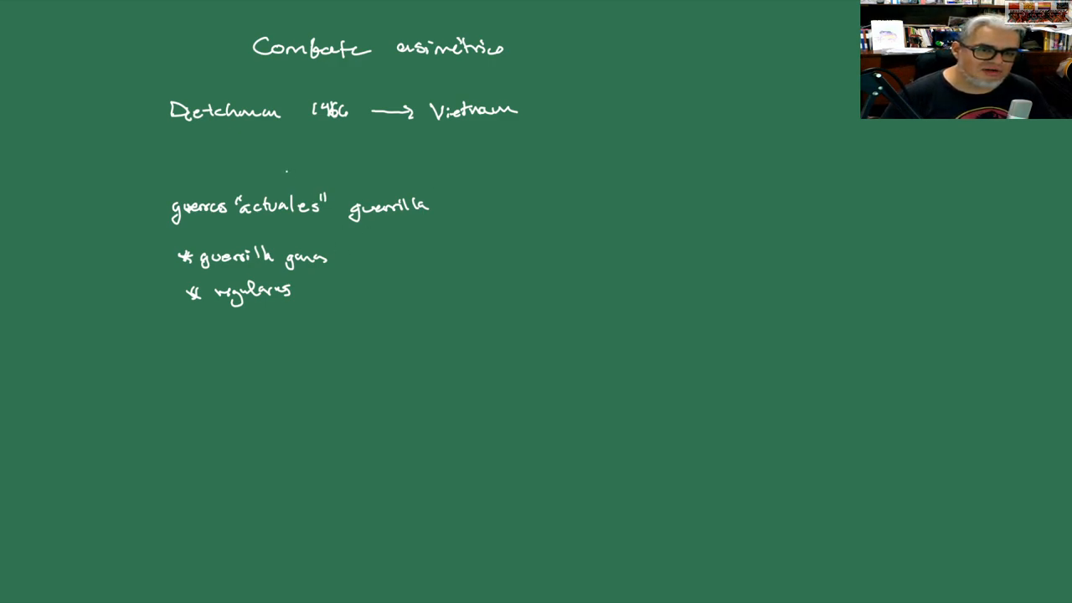
left_click_drag(284, 180, 306, 167)
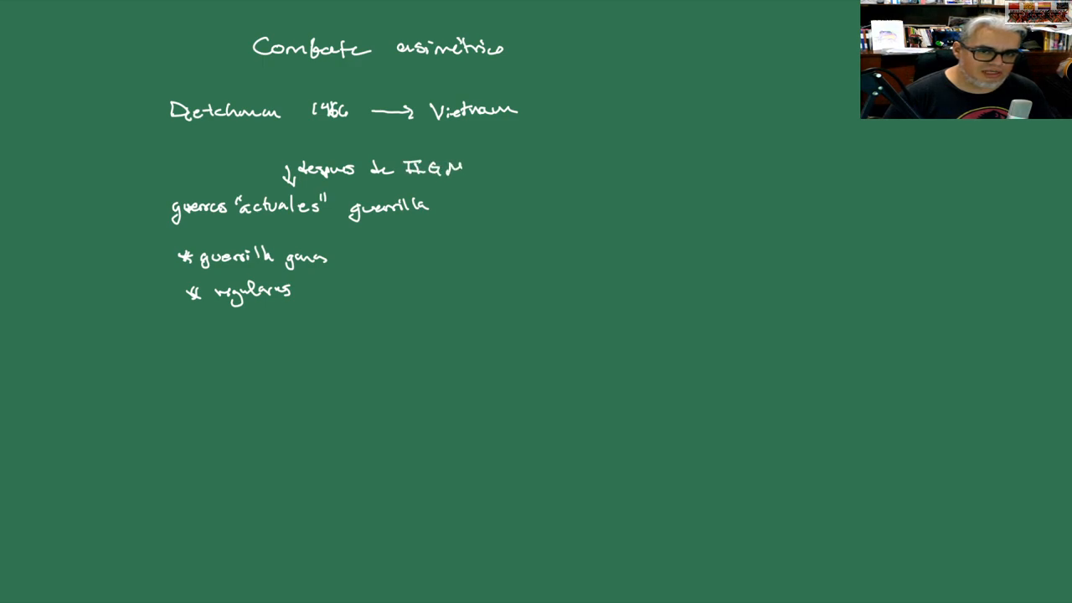
Step: Underline 'II G M' in the 'después de II G M' annotation
left_click_drag(408, 181, 481, 181)
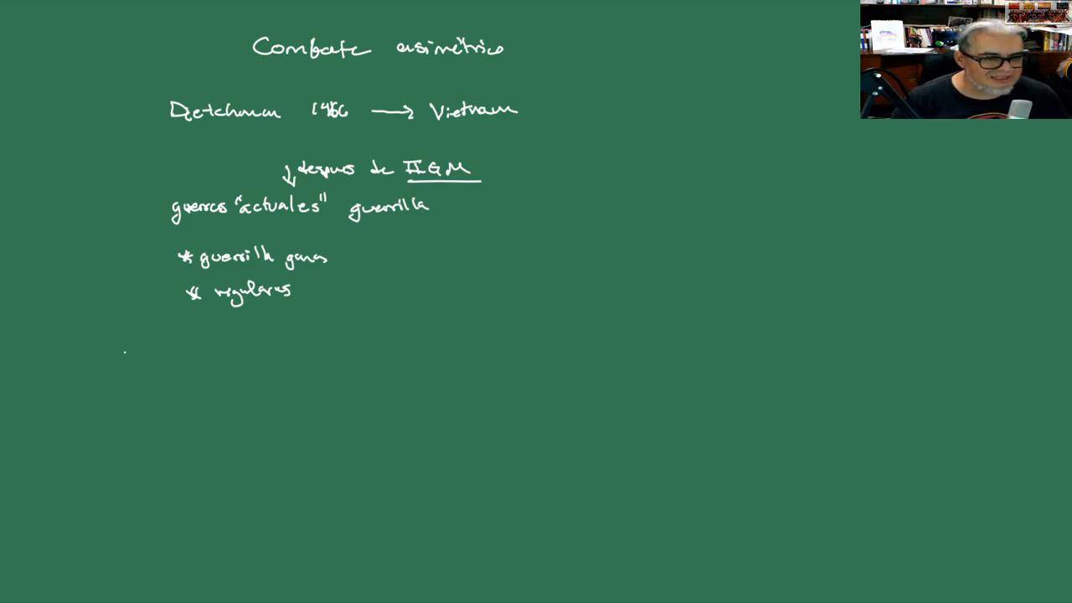
Step: Rule off the notes, write 'Combate de grupos pequeños', and begin ẋ1 = -a x2x1
left_click_drag(87, 333, 797, 322)
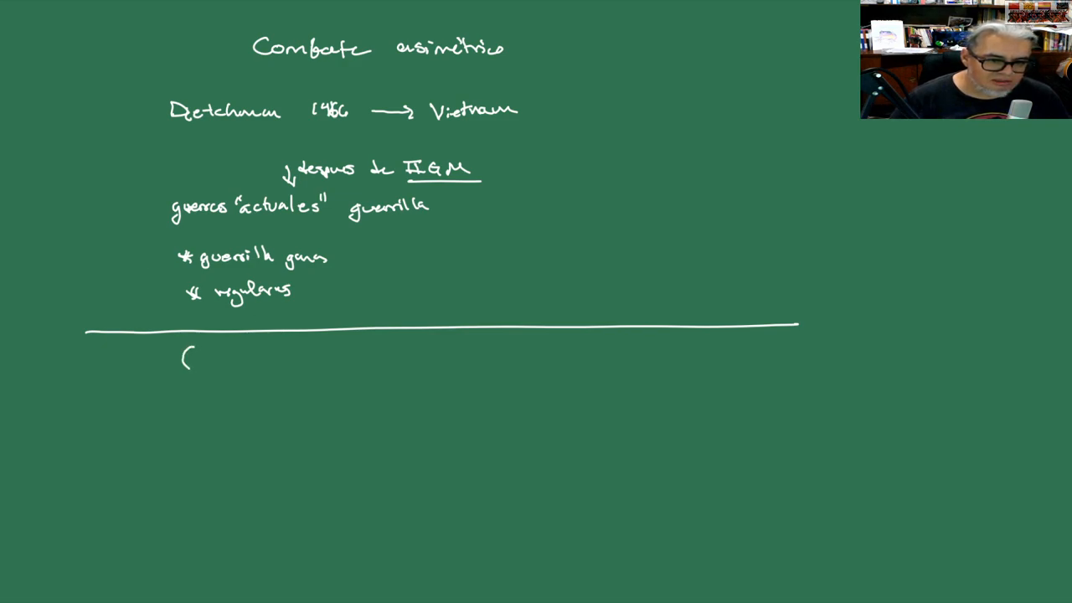
type("Combate de grupos")
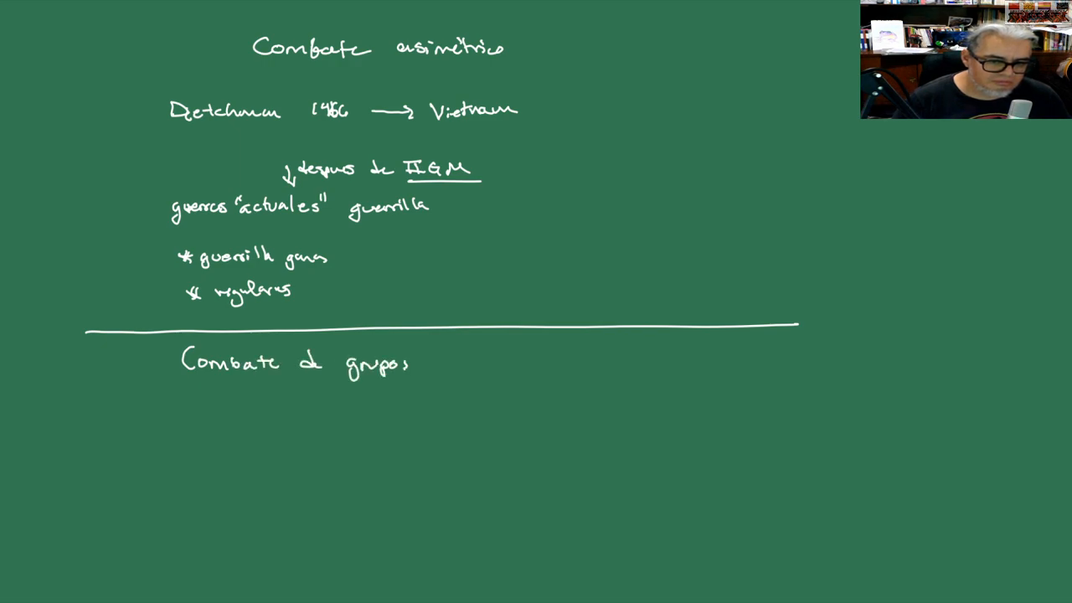
type("pequeños")
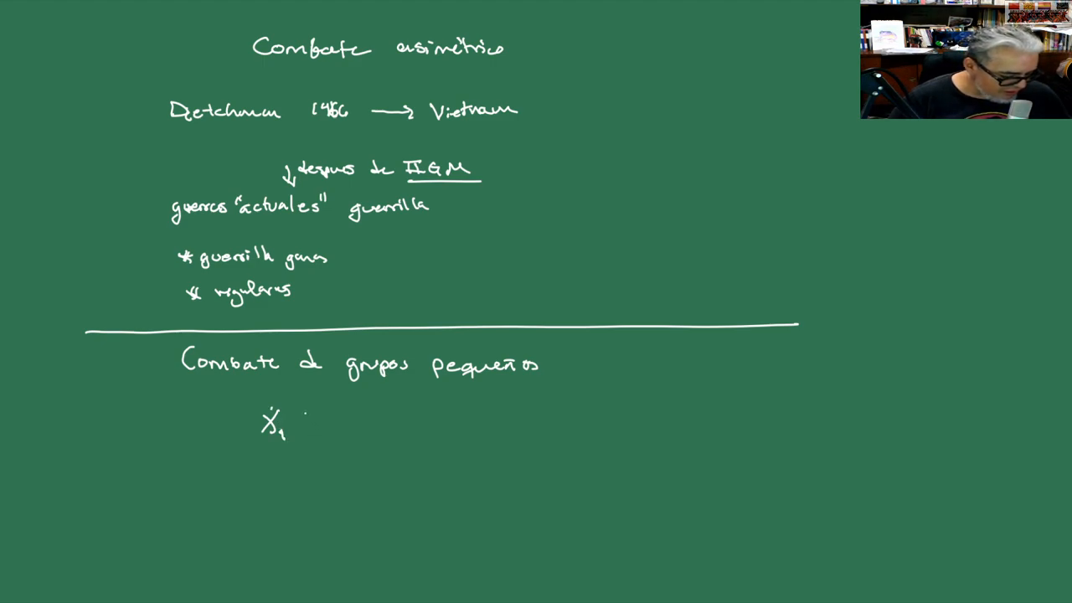
type("= -a")
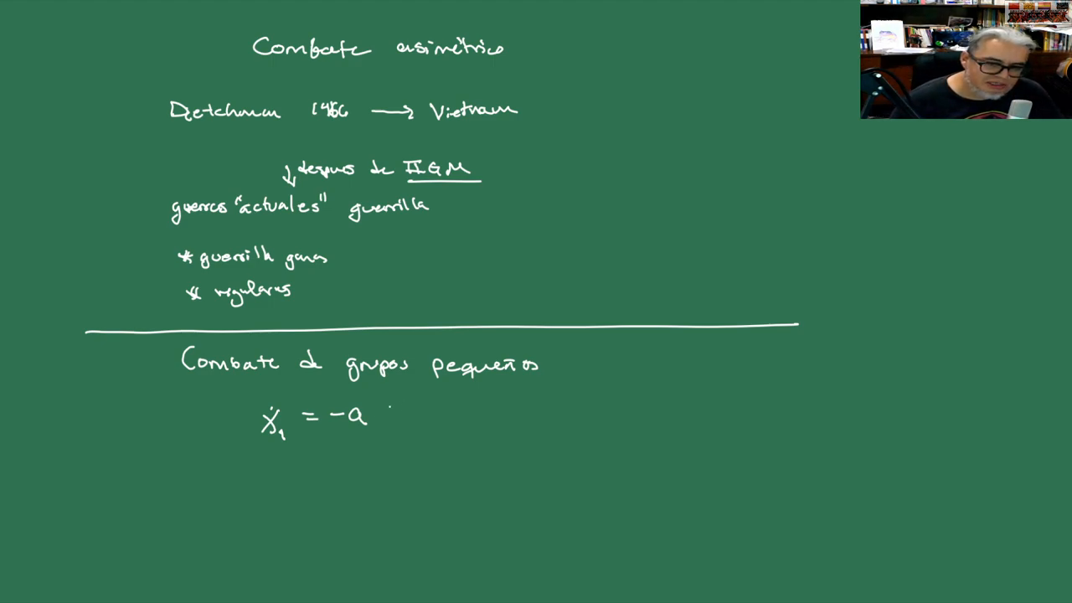
type("X_2X_1")
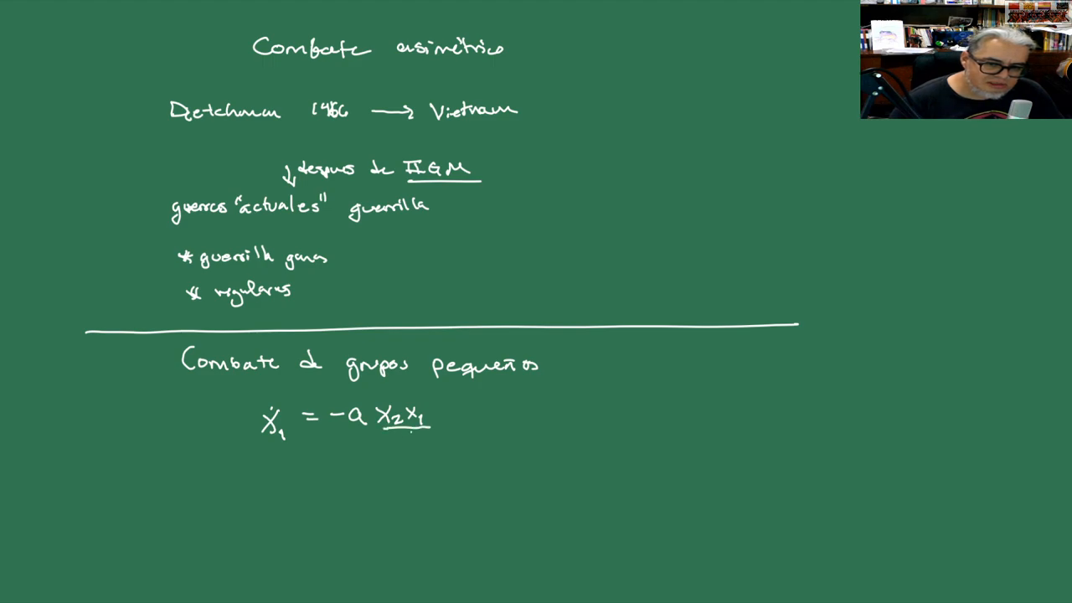
type("m")
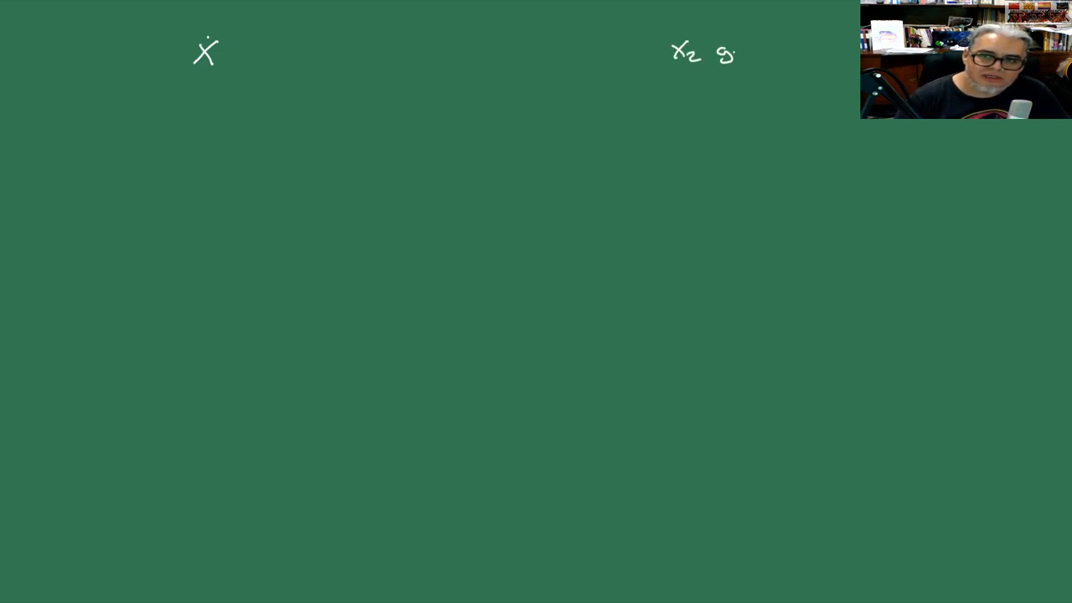
Step: Label guerrilla and regulares, finish ẋ2 = -b x1, and define A = -a/m2
type("guerrilla")
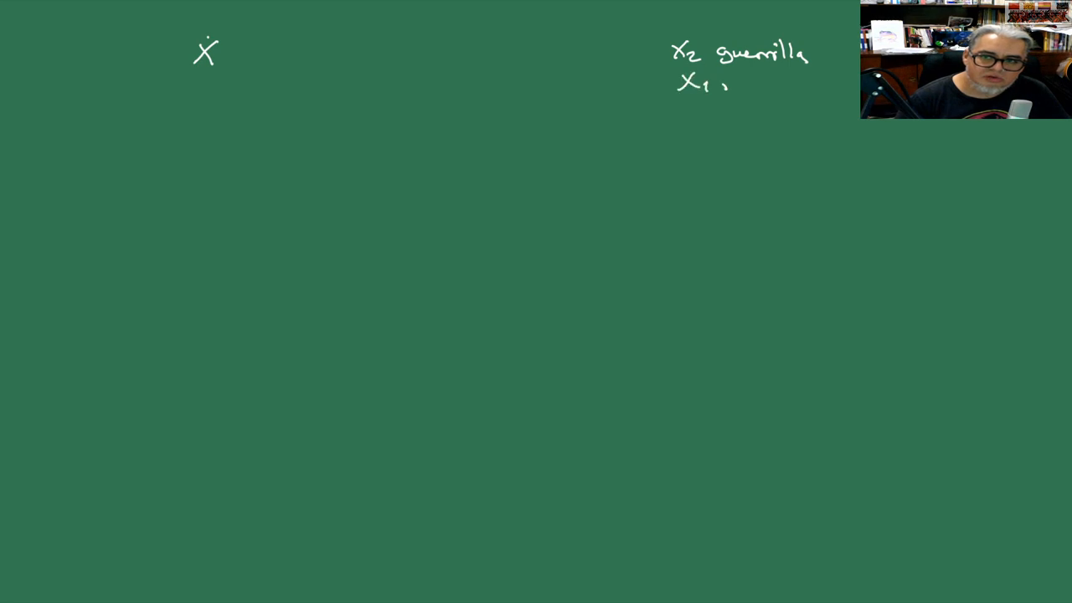
type("regulares")
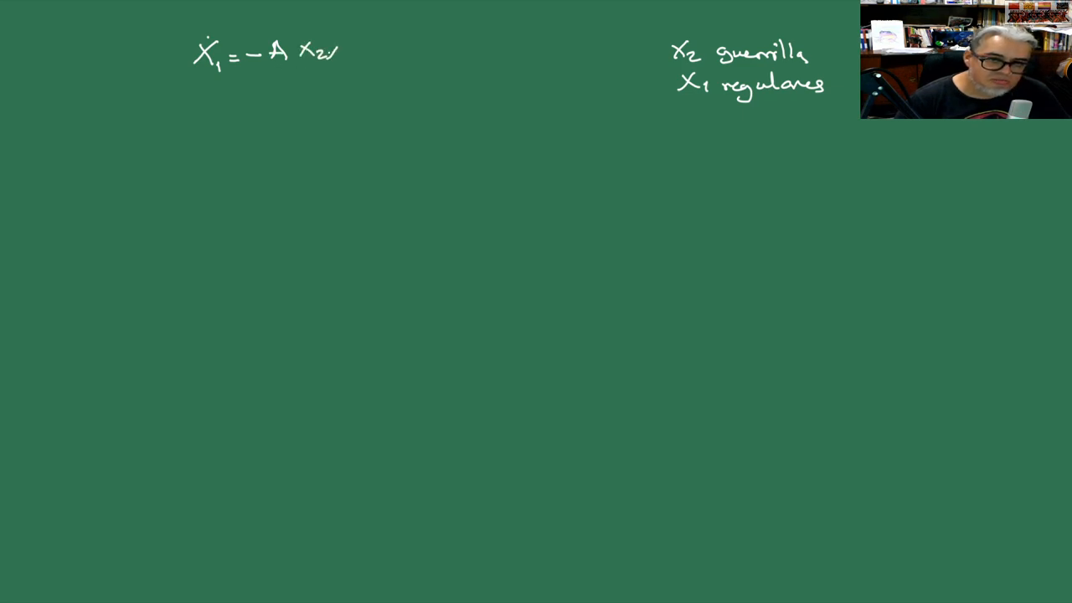
type("X2")
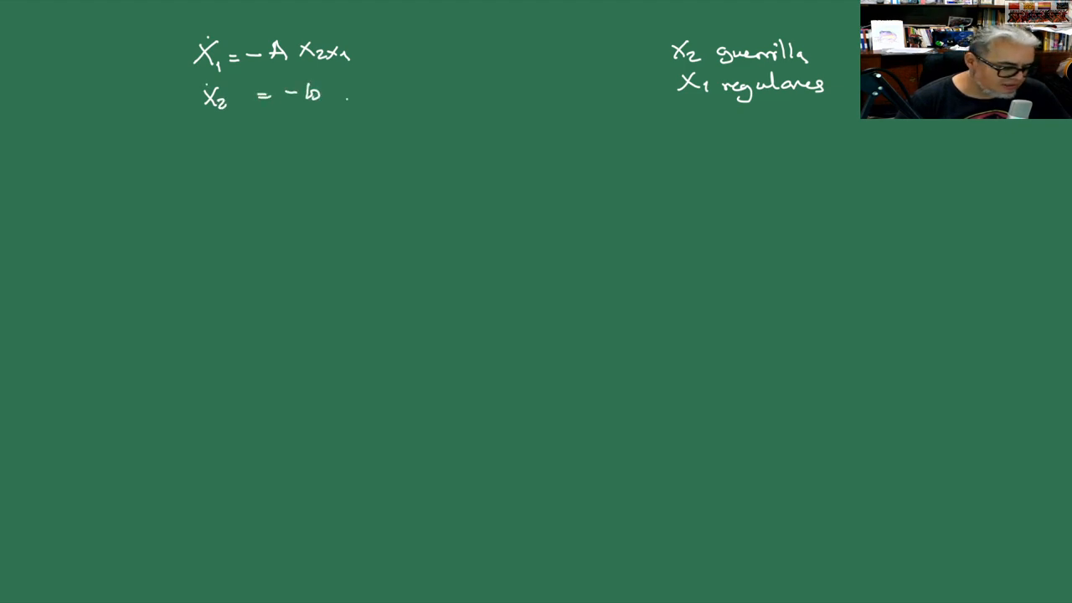
type("x_1")
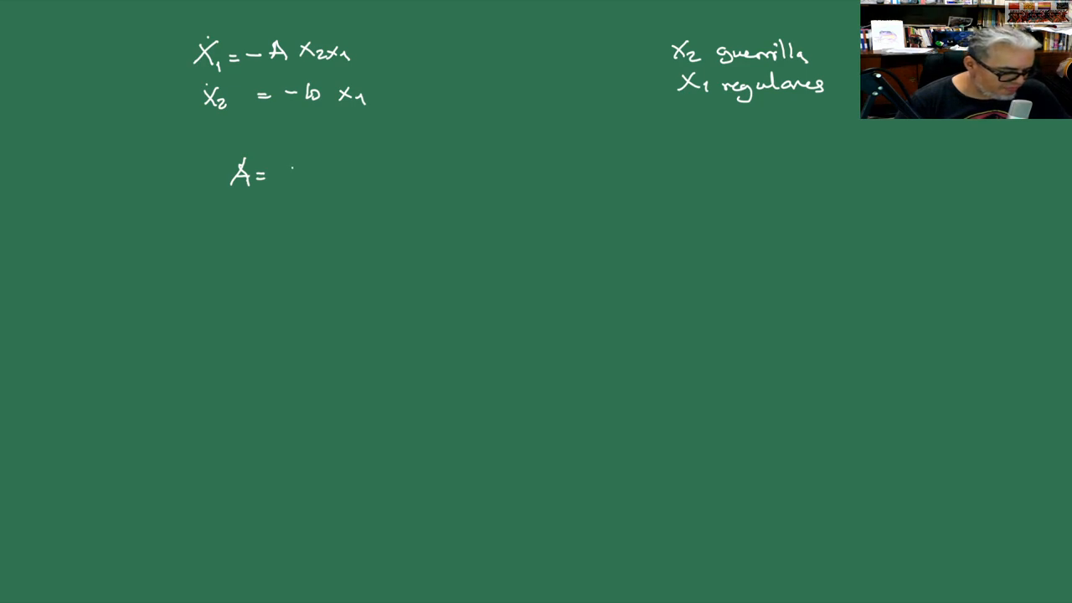
type("-c")
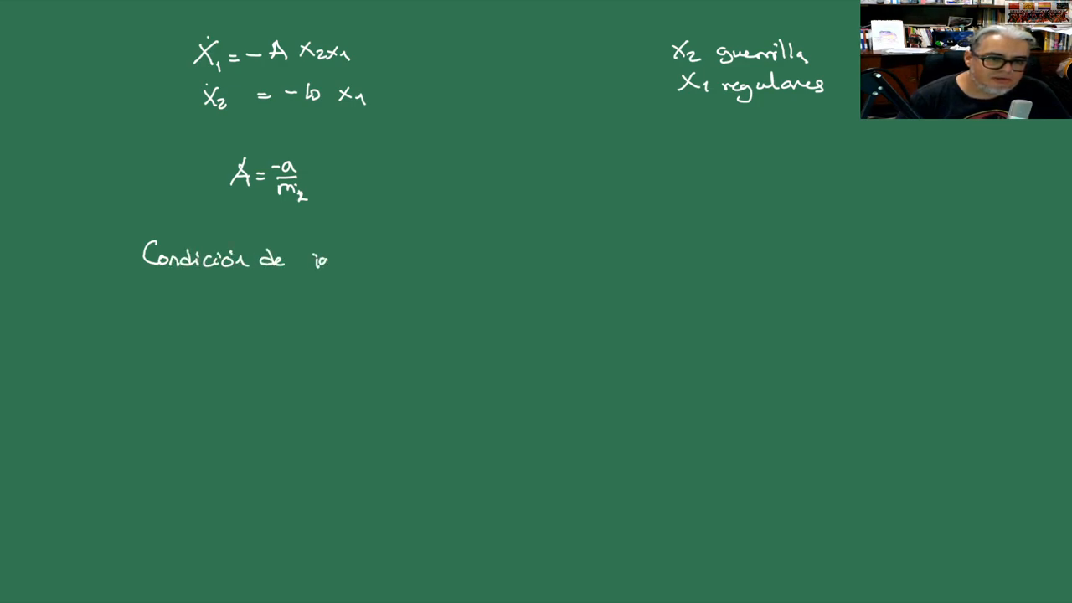
Step: Finish the 'Condición de igualdad' heading and write x1(0) = A/2b x2(0)²
type("igualdad.")
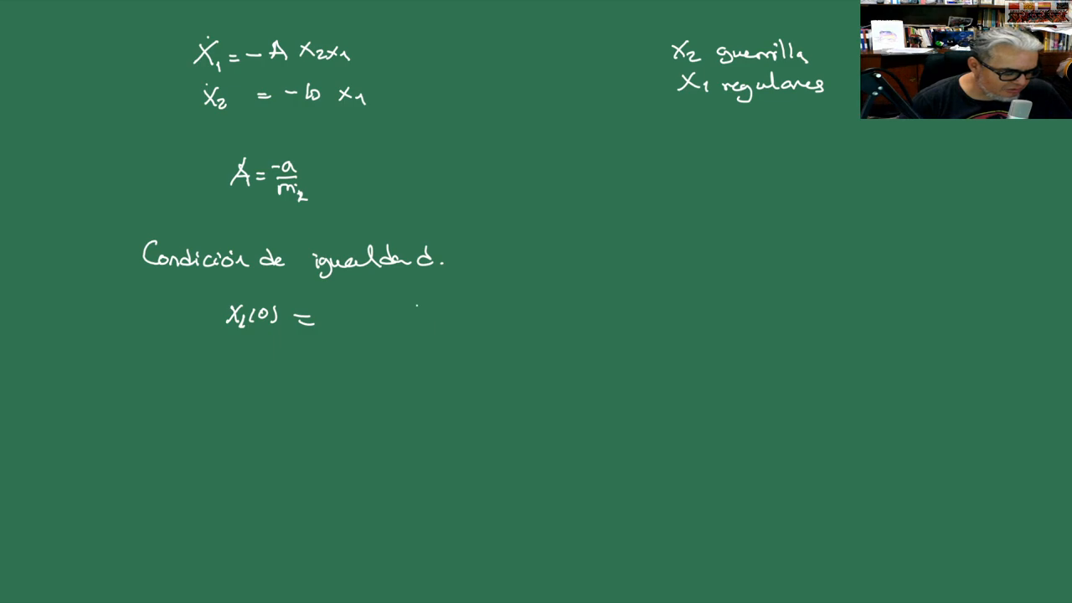
type("A")
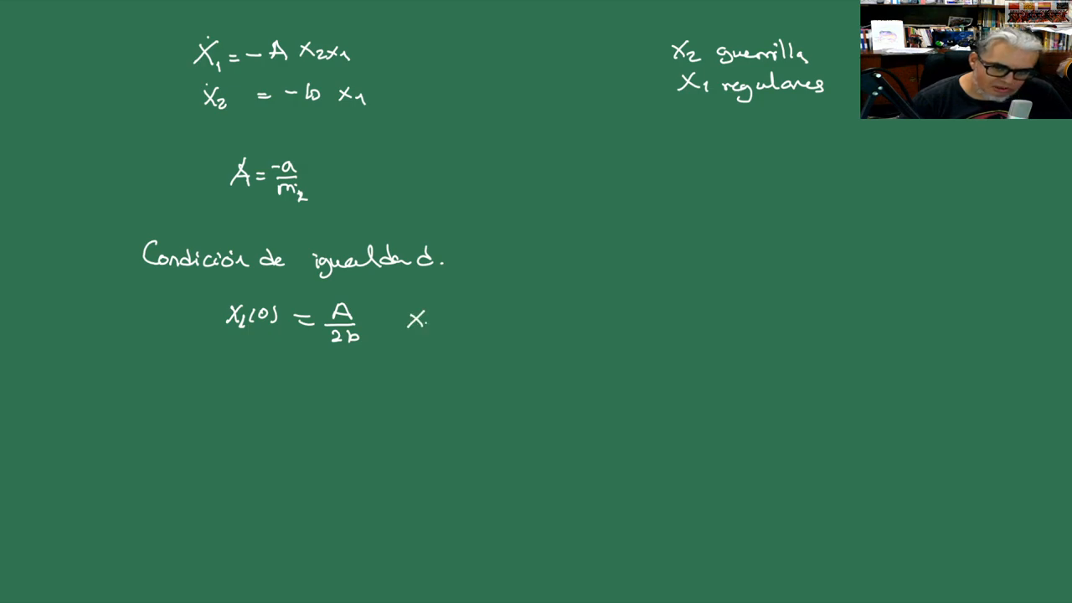
mouse_move(426, 325)
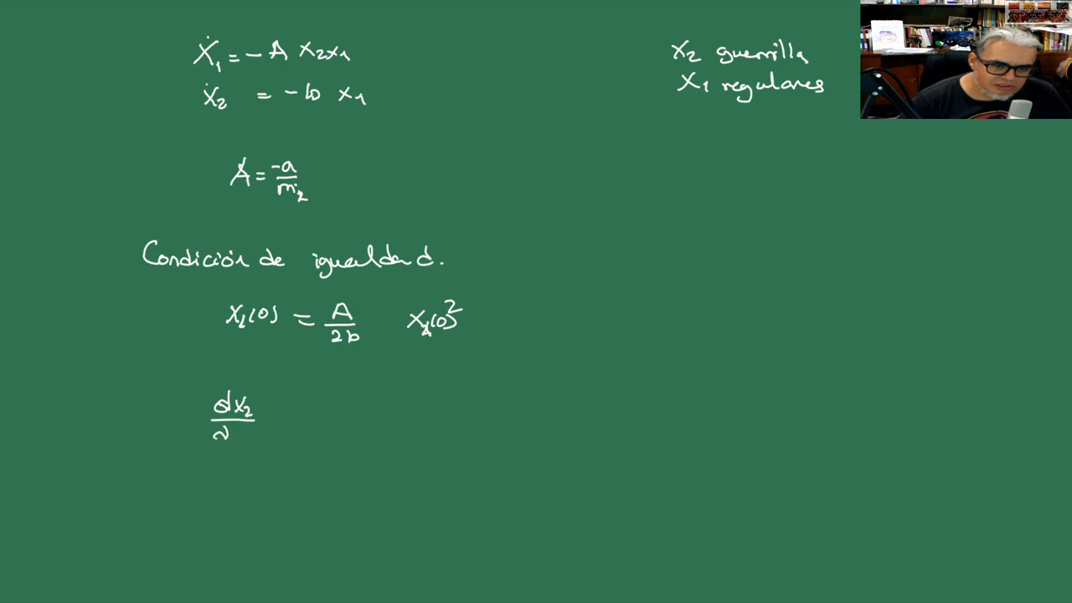
Step: Write dx2/dx1 = (b/A)·x1/(x1x2), leading into ∫A x2 dx2 = ∫
type("dx2 =")
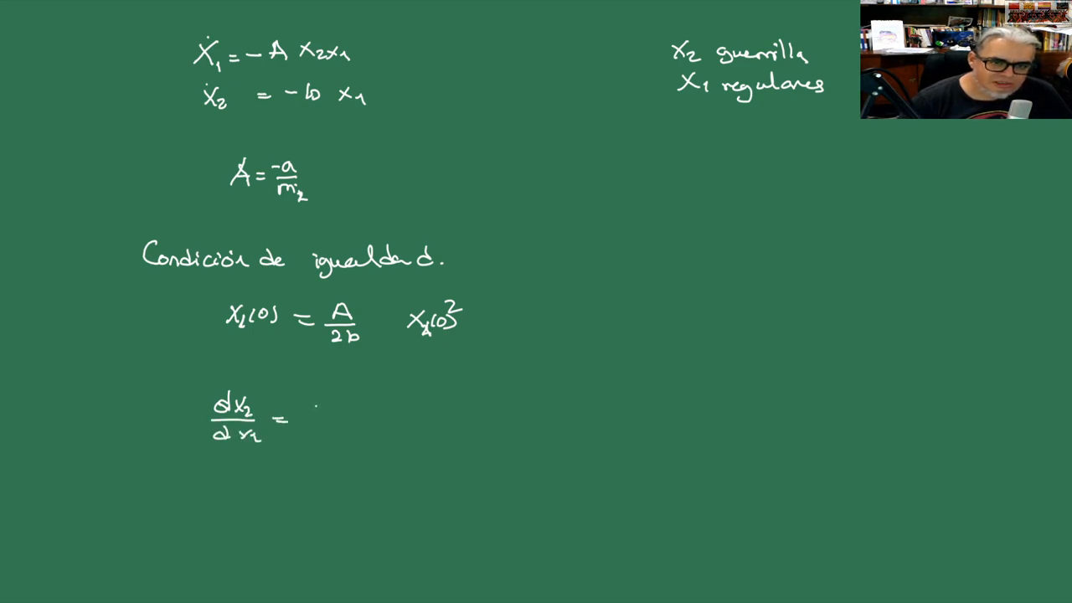
type("b/1")
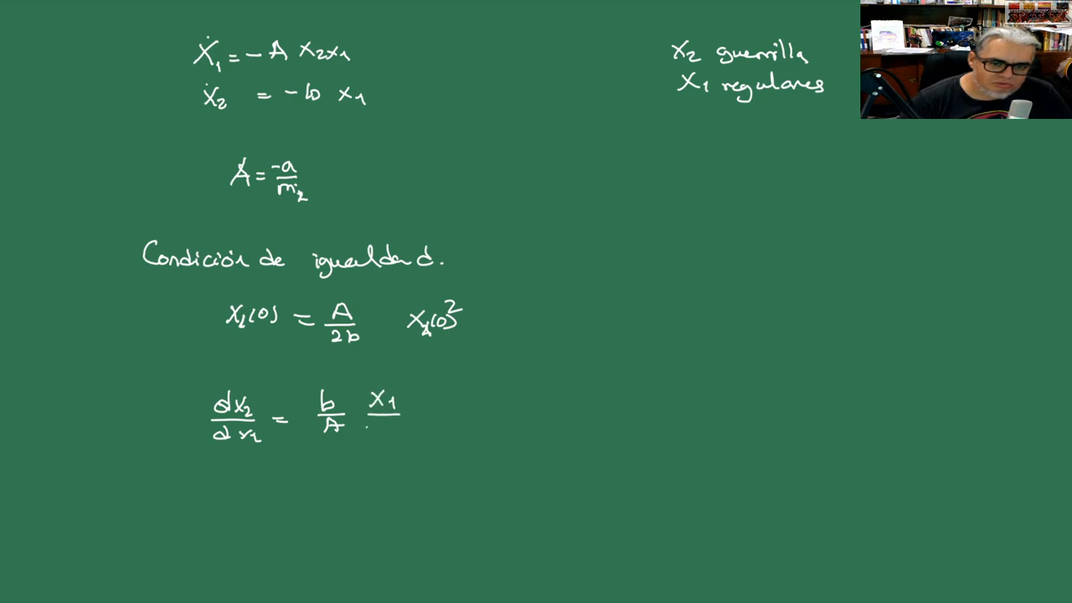
type("x1x2 => ∫Ax2 dx2 = ∫")
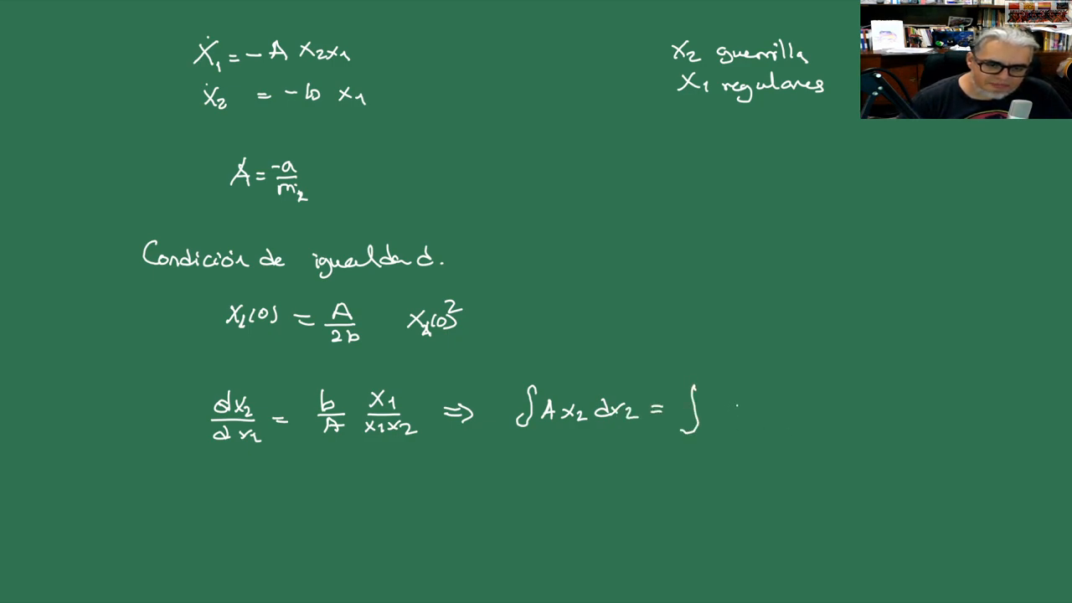
Step: Complete ∫A x2 dx2 = ∫b dx1 and simplify dx2/dx1 to b/(A x2)
type("h")
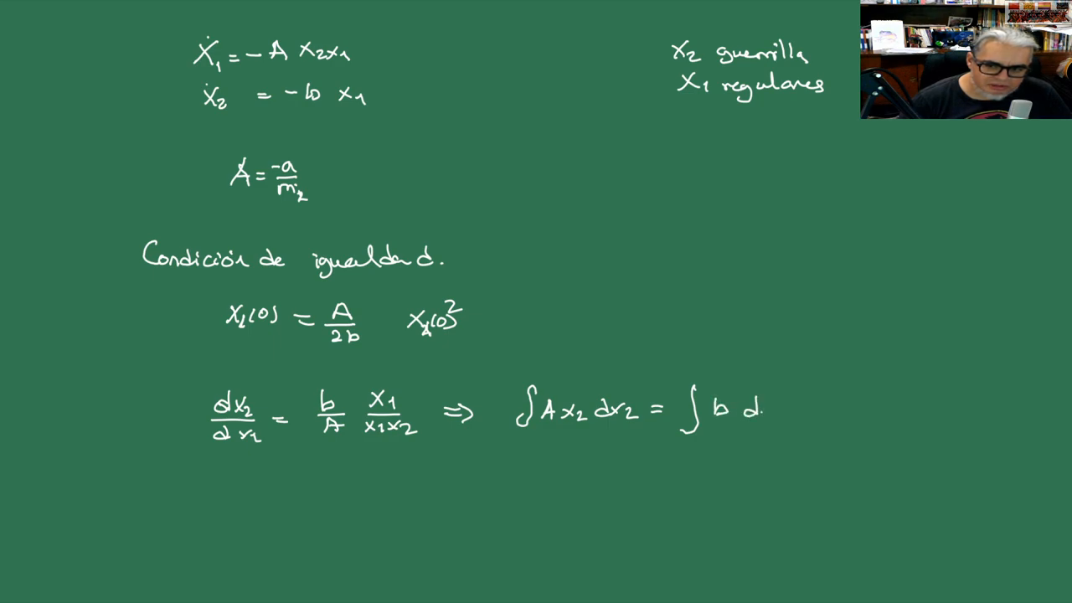
type("X1")
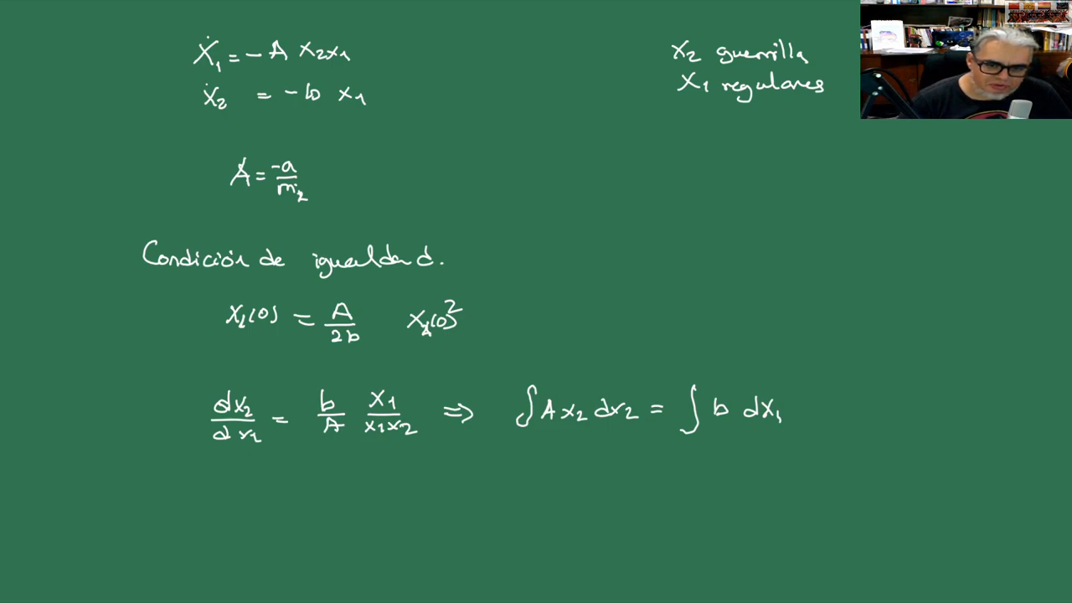
type("=")
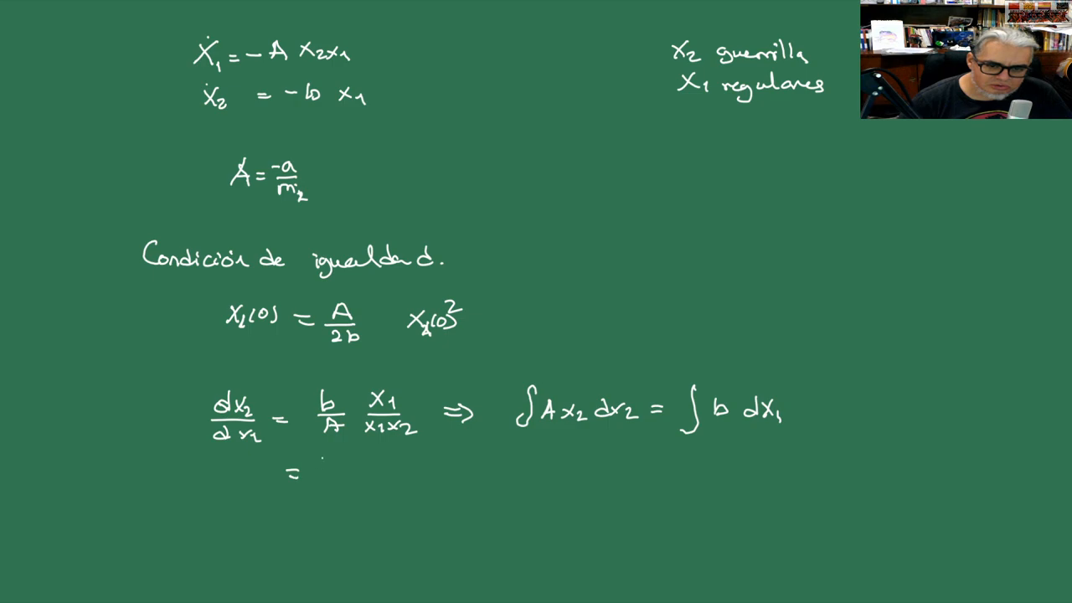
type("b/A")
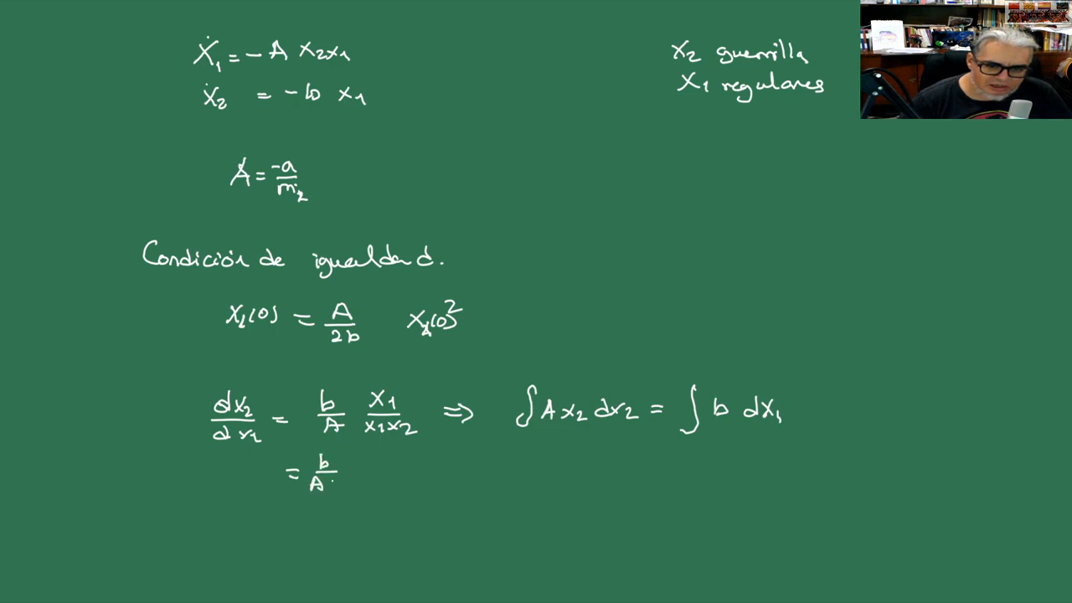
type("x_2")
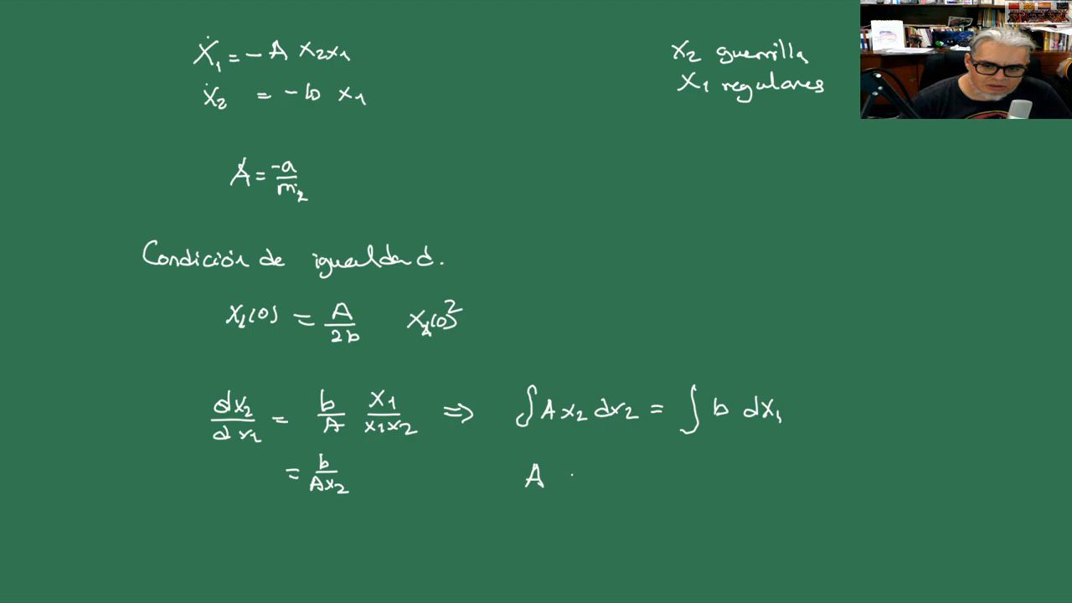
Step: Write the integrated result (A/2)x2² = b x1 + c below the integrals
left_click_drag(557, 486, 574, 468)
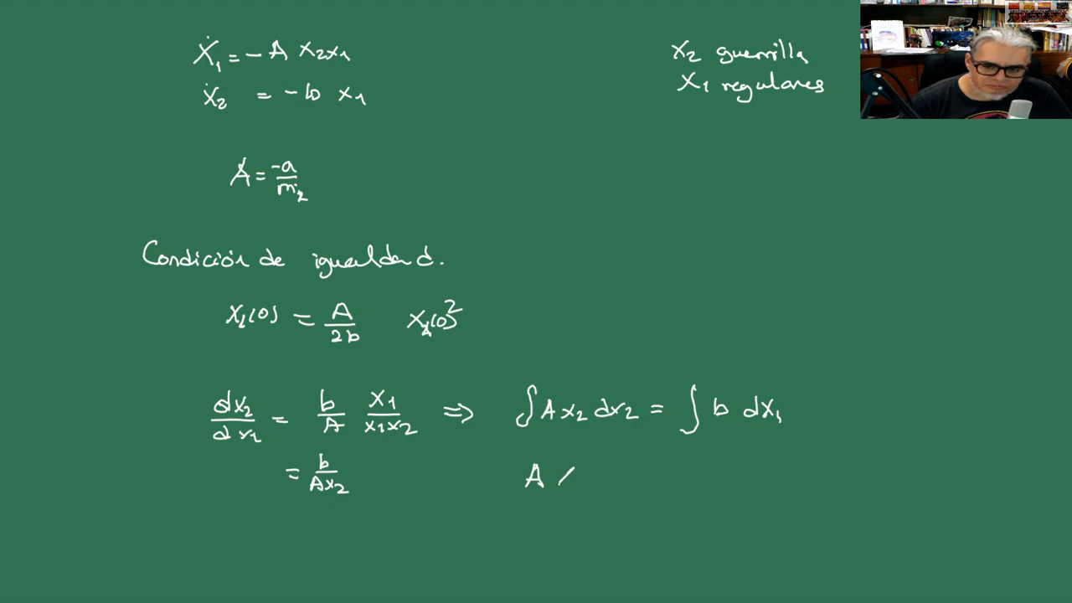
type("X₂")
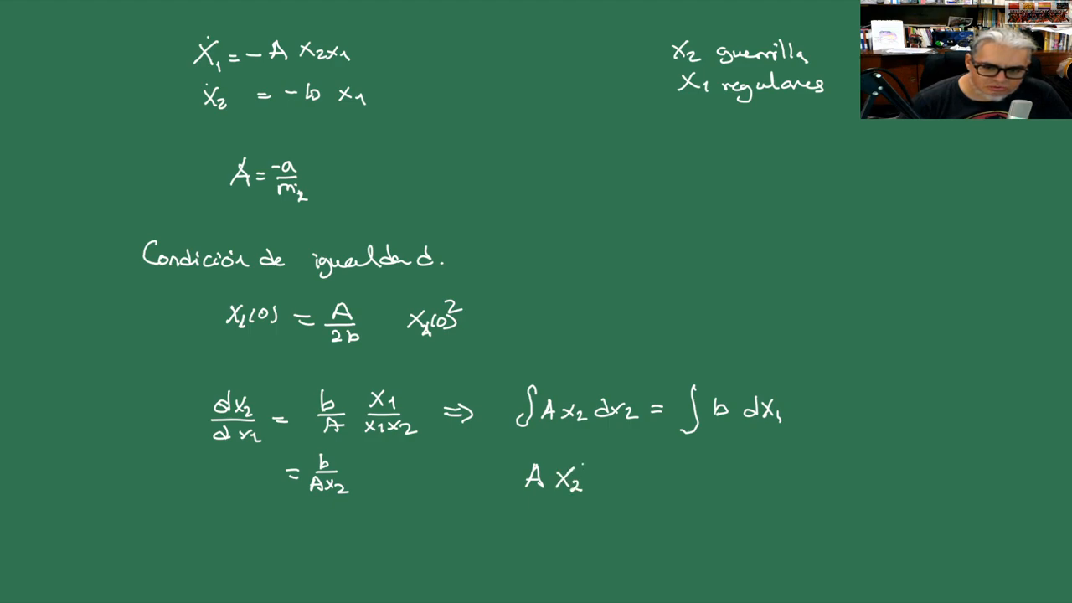
type("2")
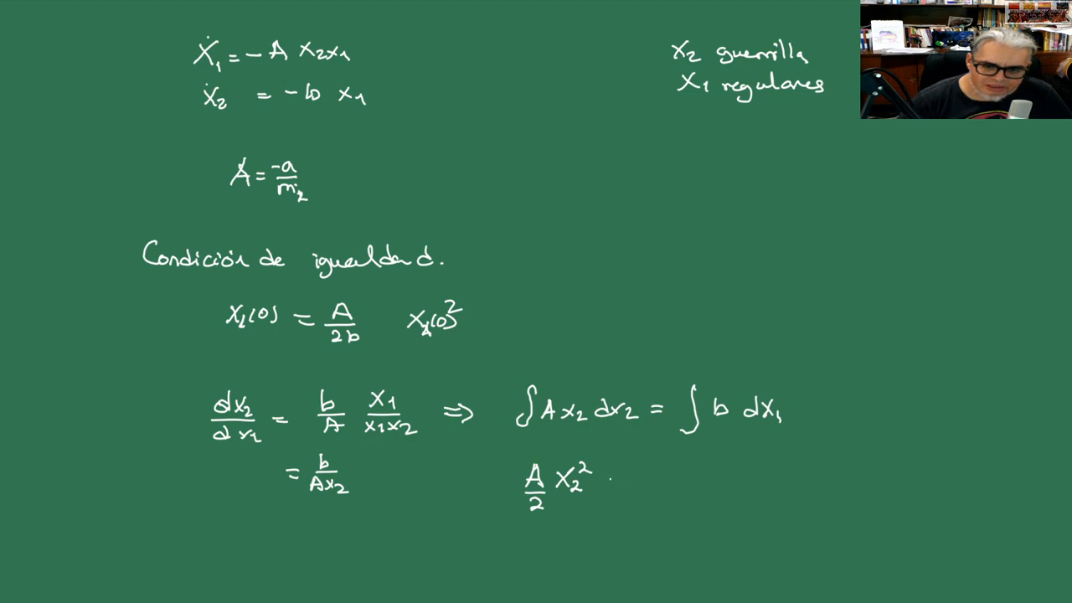
type("=")
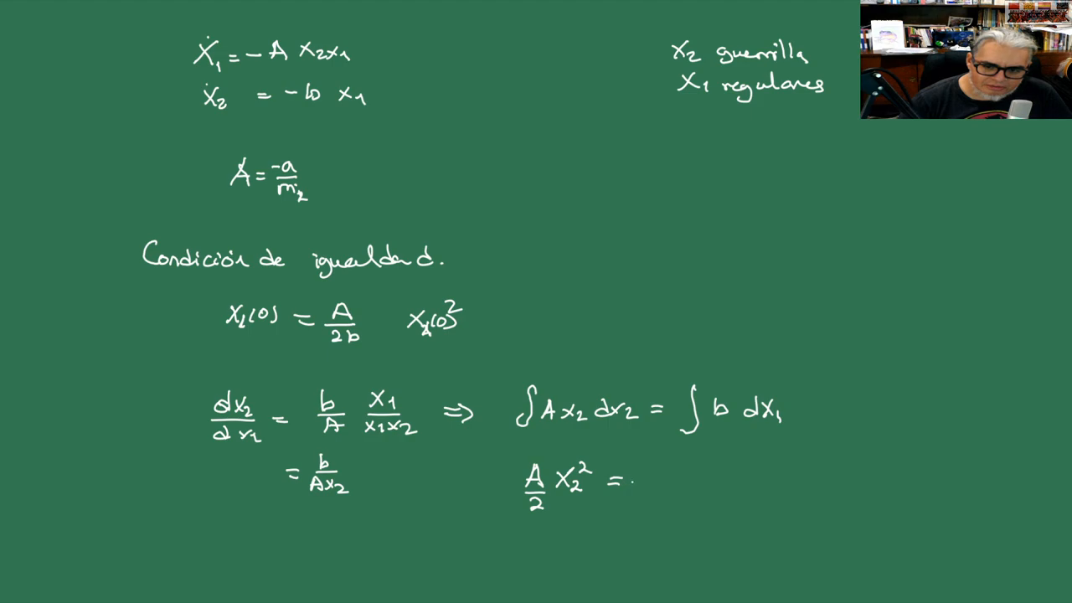
left_click(633, 480)
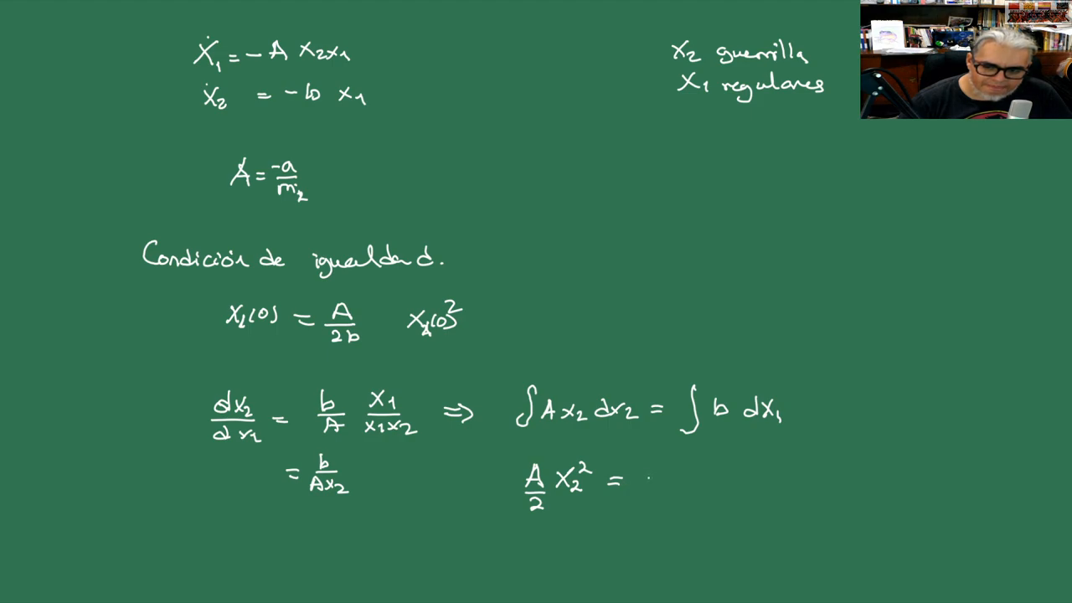
type("b")
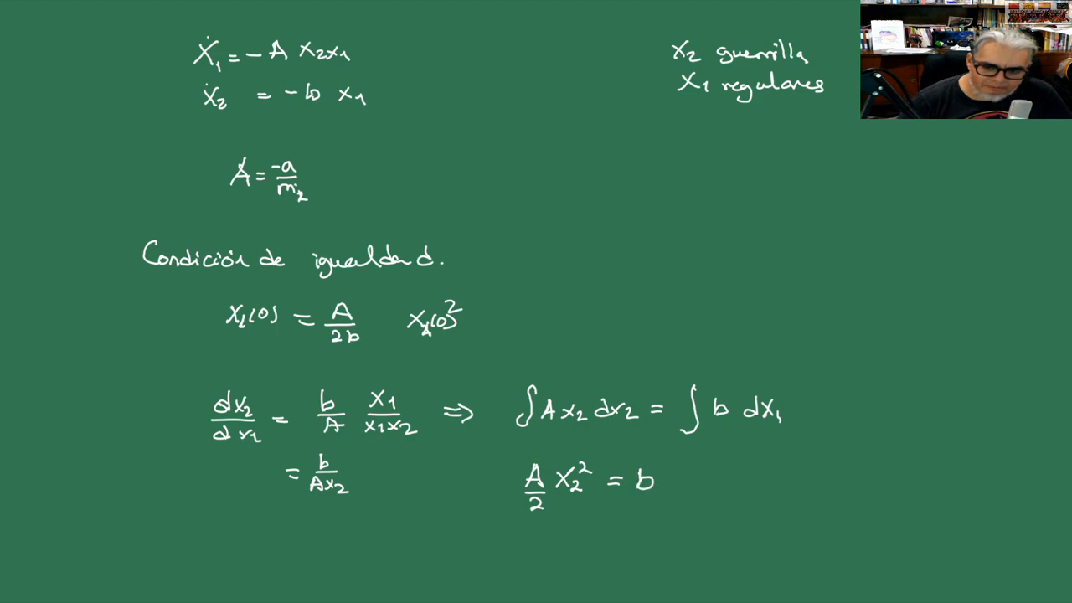
type("x_1 + ξ")
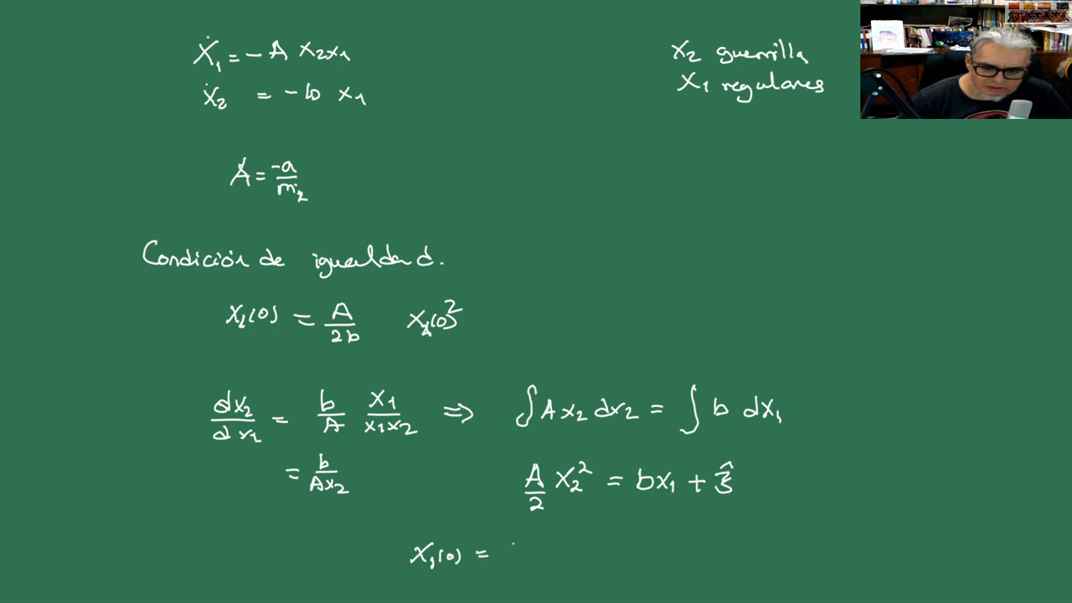
Step: Append x2²(0) after A/2b so the bottom line reads x1(0) = A/2b·x2²(0)
type("A")
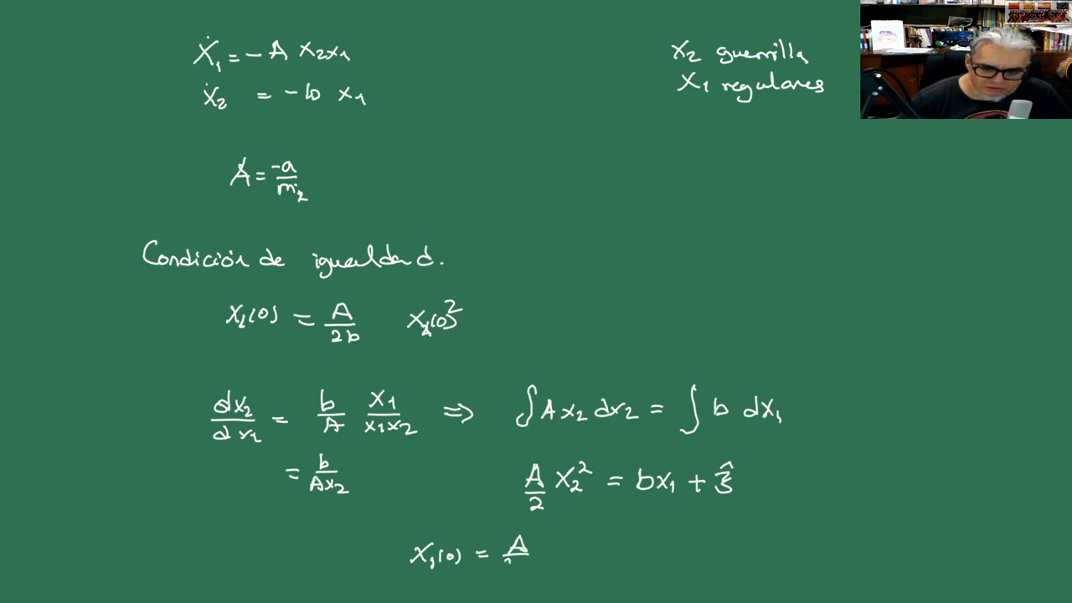
type("2b x")
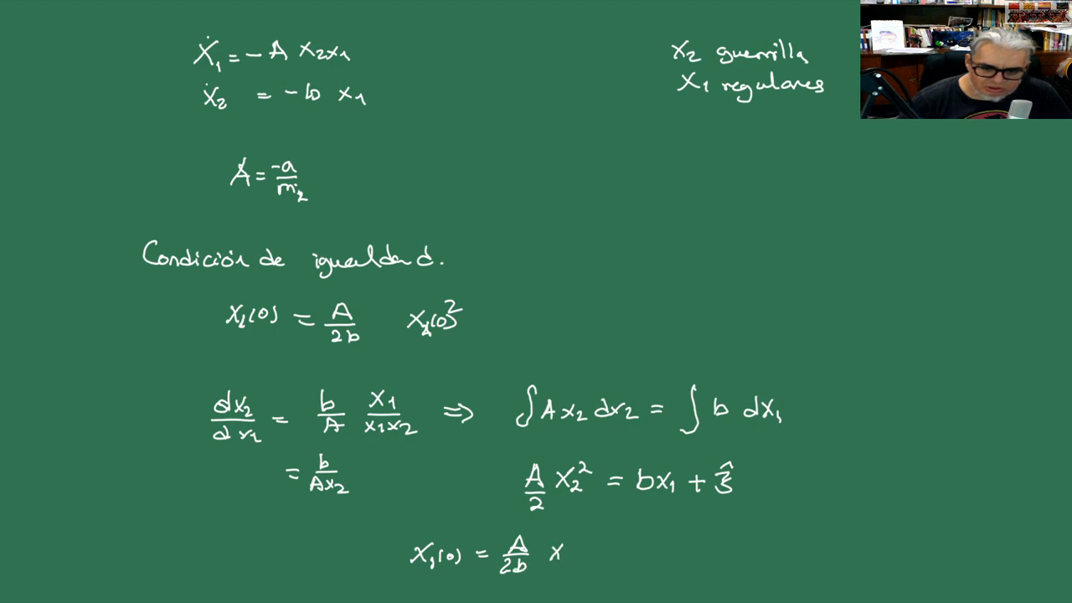
type("x_2^2")
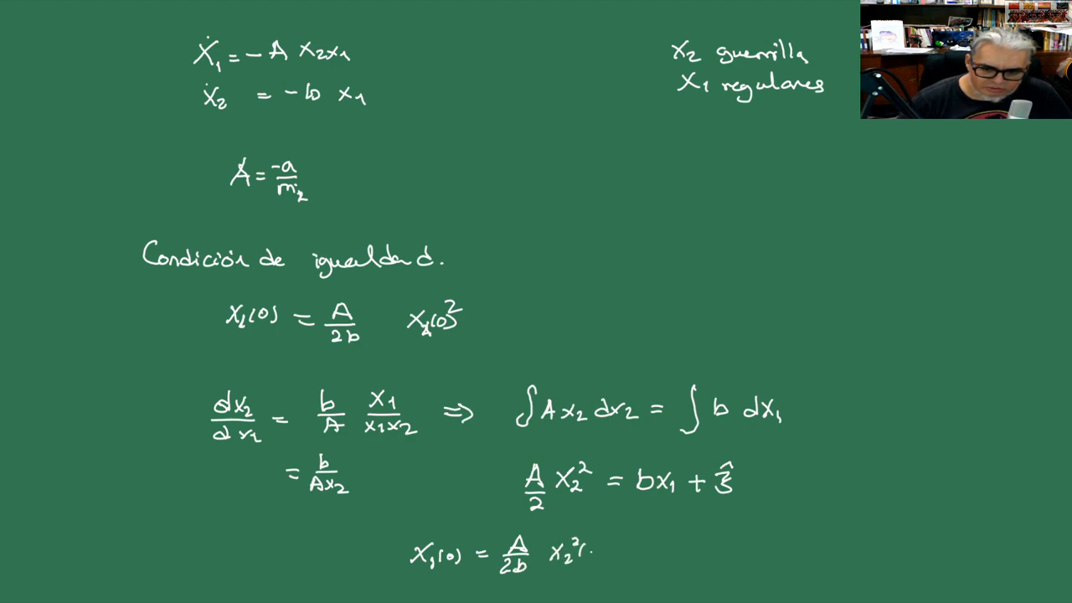
type("(0)")
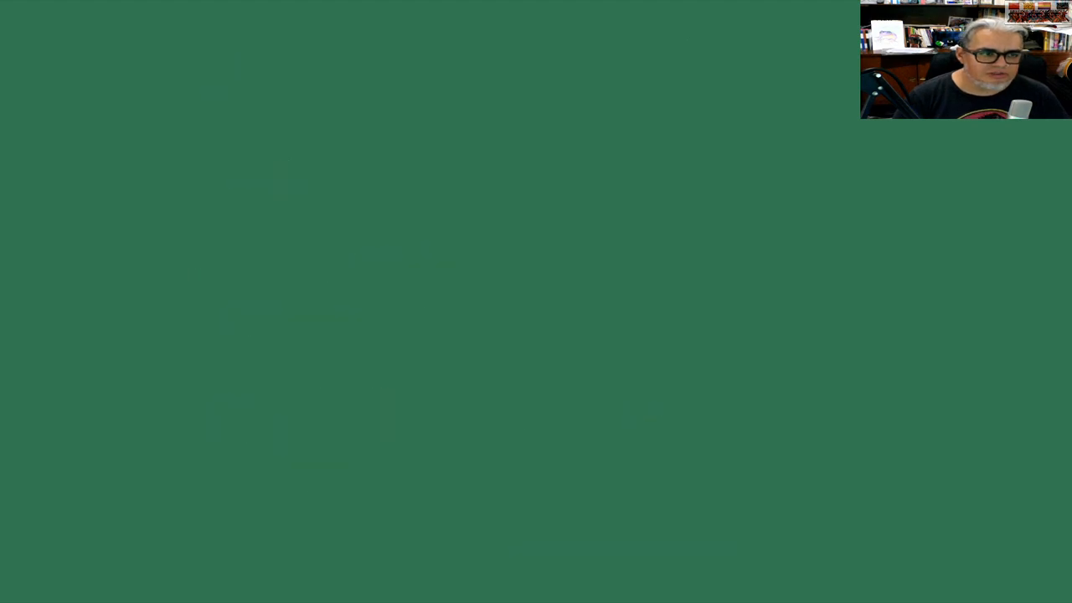
mouse_move(166, 10)
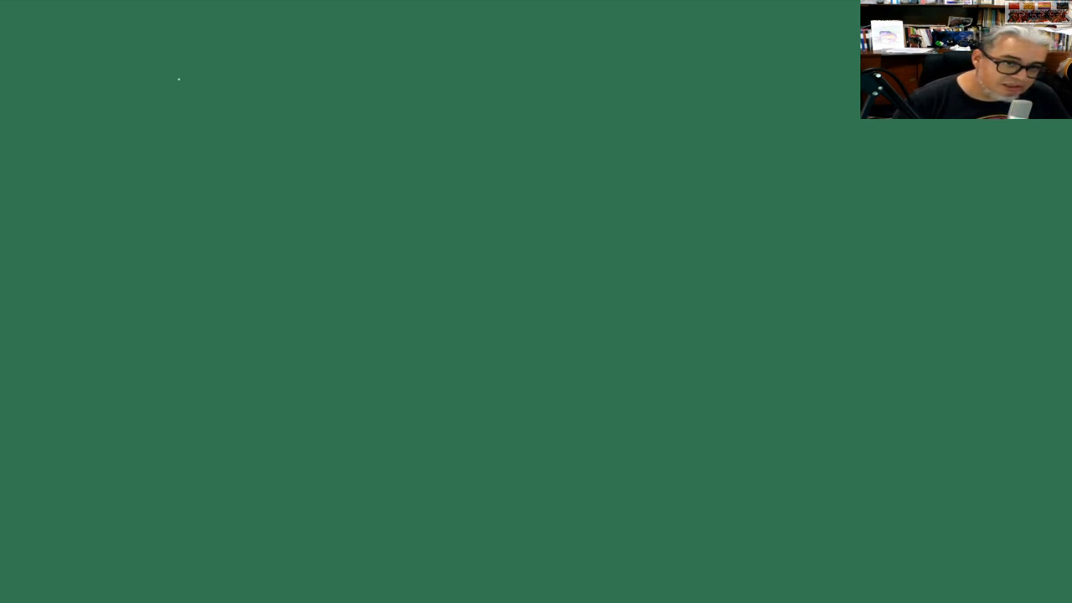
Step: Handwrite x1 = C1(1 + ((x2(0) − K1 tan tα1)/(K + x2(0) tan tα1))²) at the top
left_click_drag(163, 75, 222, 92)
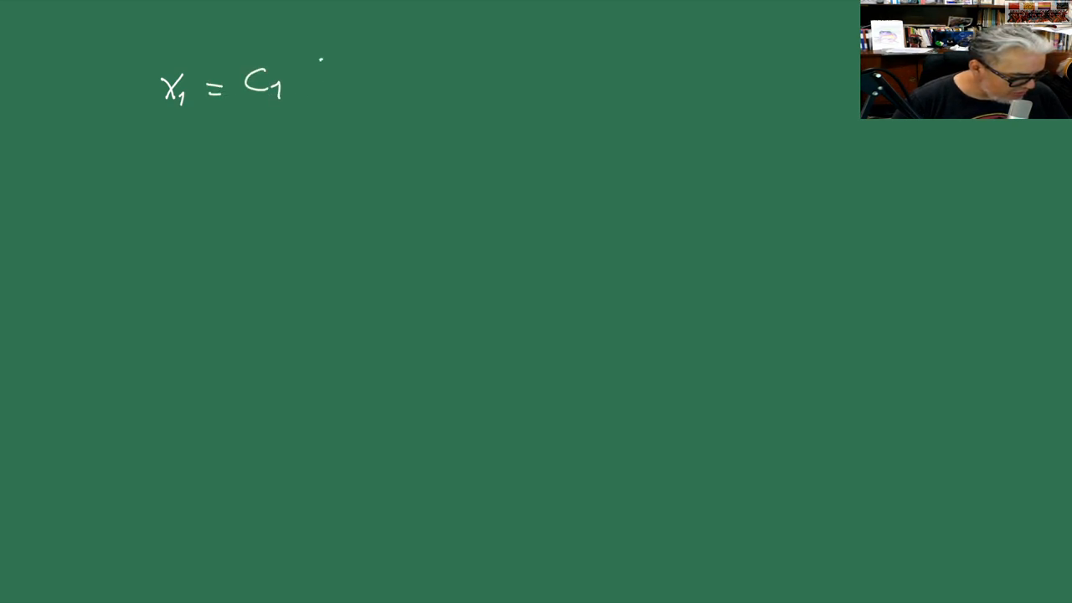
left_click_drag(314, 80, 427, 88)
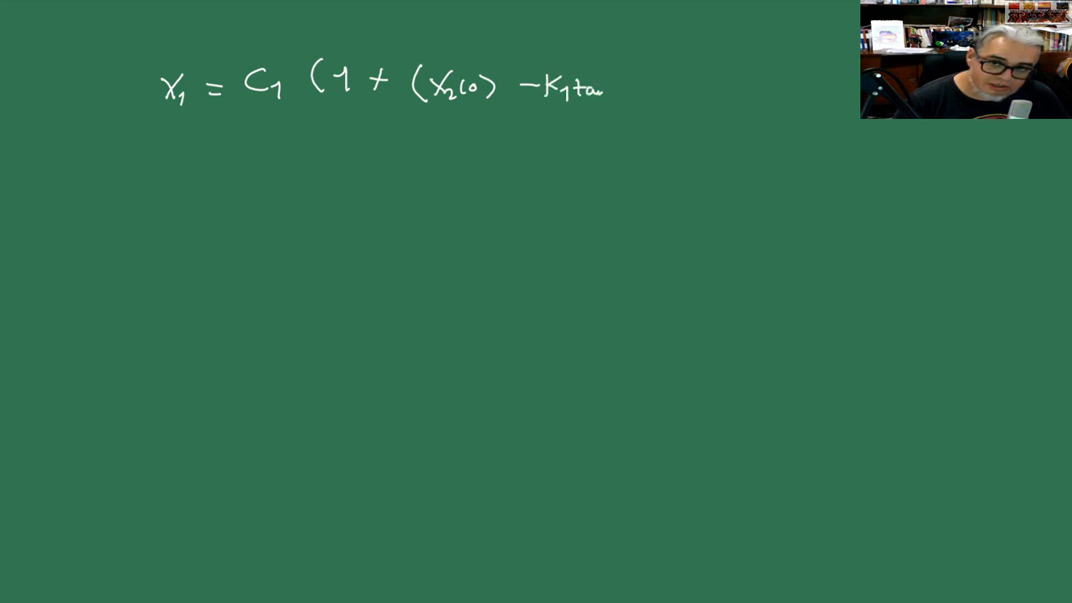
type("n ta1")
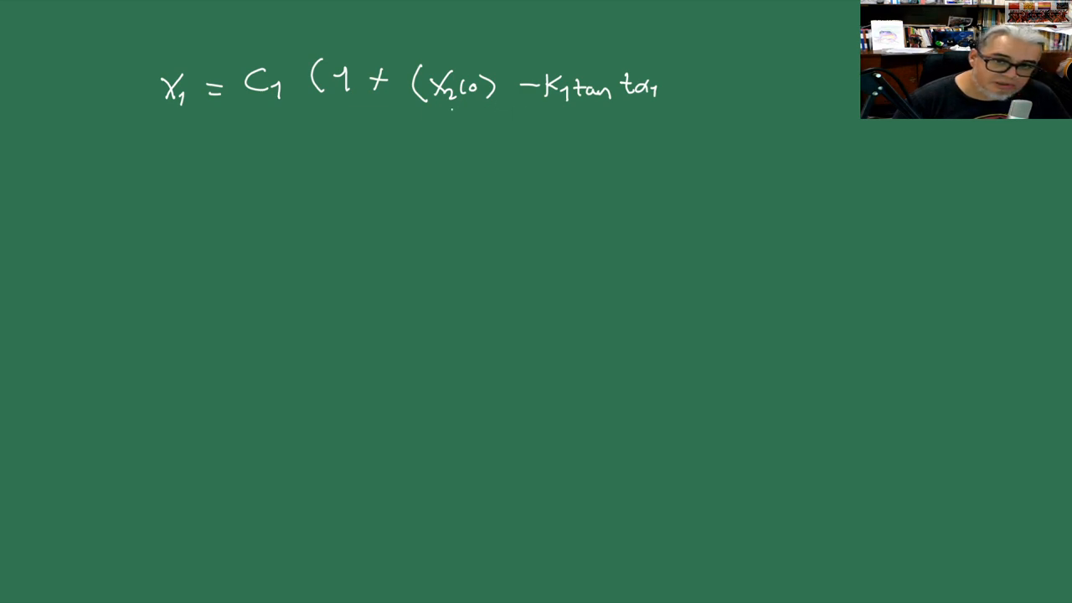
left_click_drag(448, 110, 635, 113)
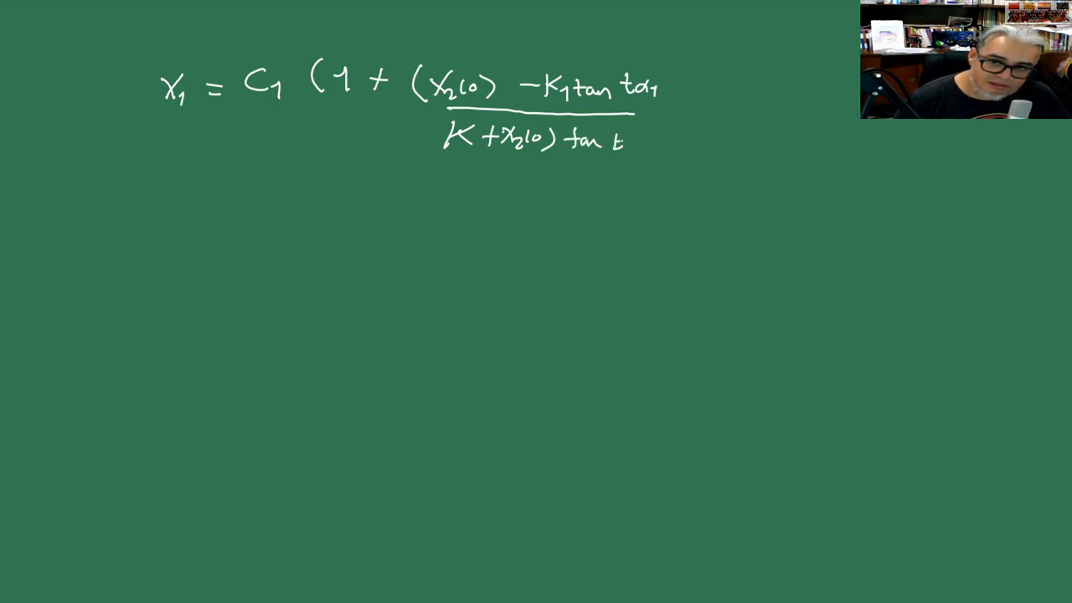
left_click_drag(679, 80, 683, 155)
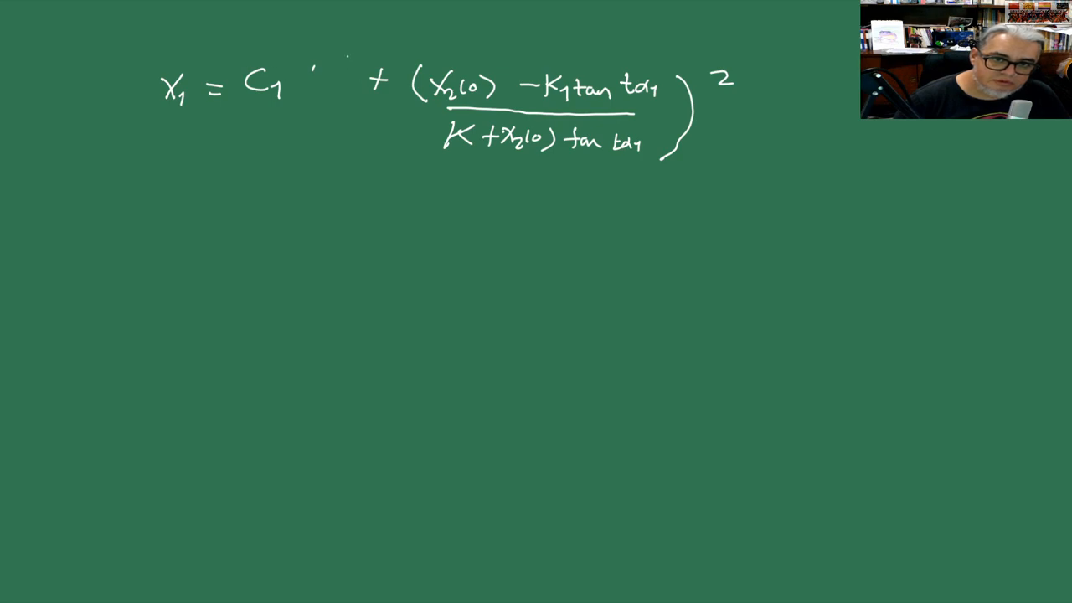
left_click_drag(326, 54, 331, 143)
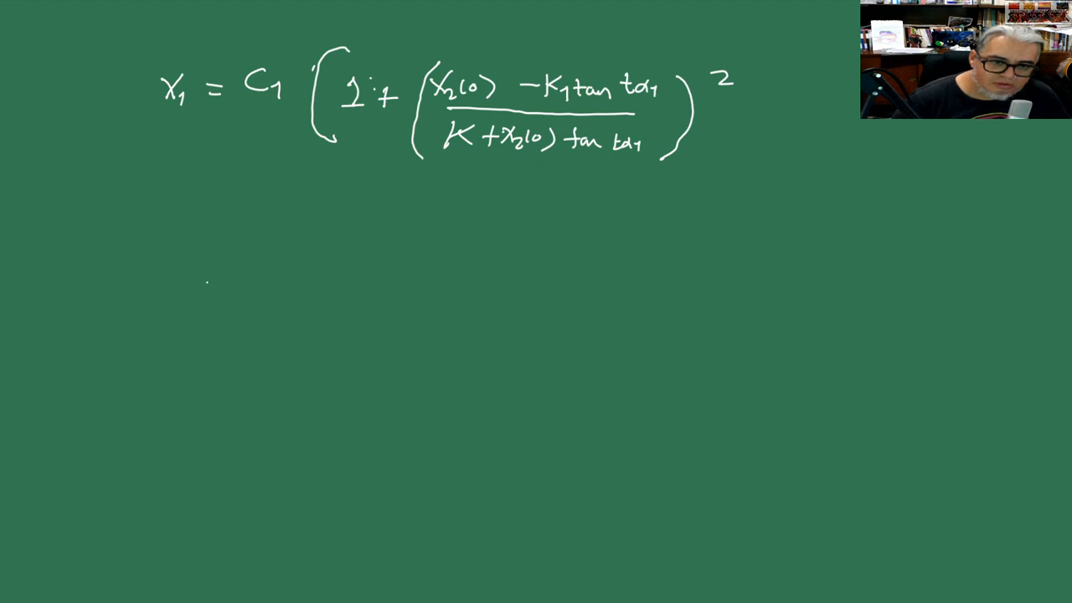
Step: Write x2 = K1((x2(0) − K1 tan tα1)/(K1 + x2(0) tan tα1)) with enclosing brackets
left_click(192, 289)
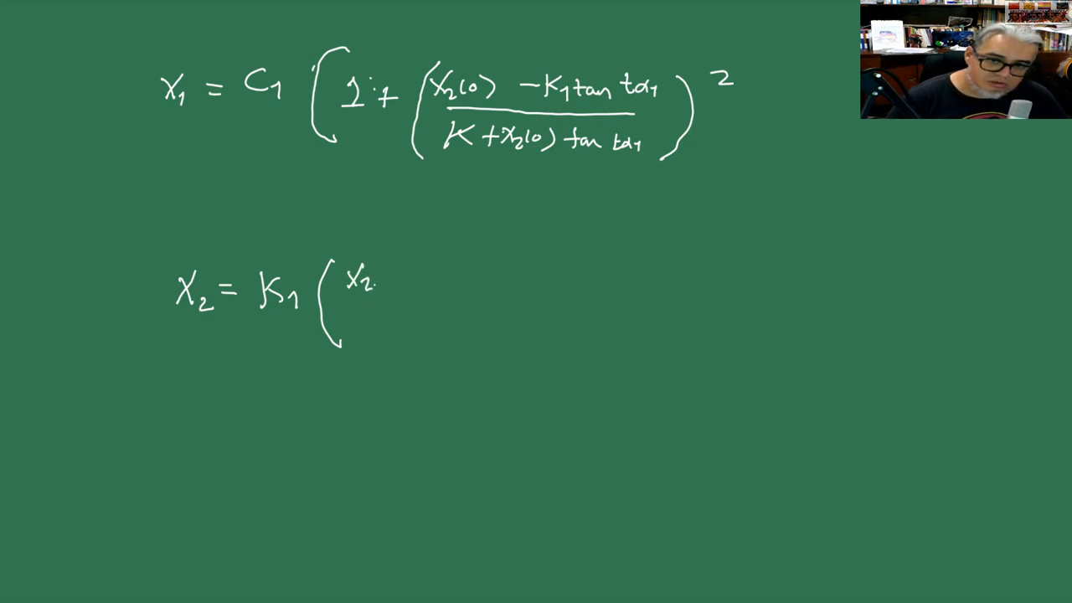
type("(0) — K1 tan tα1")
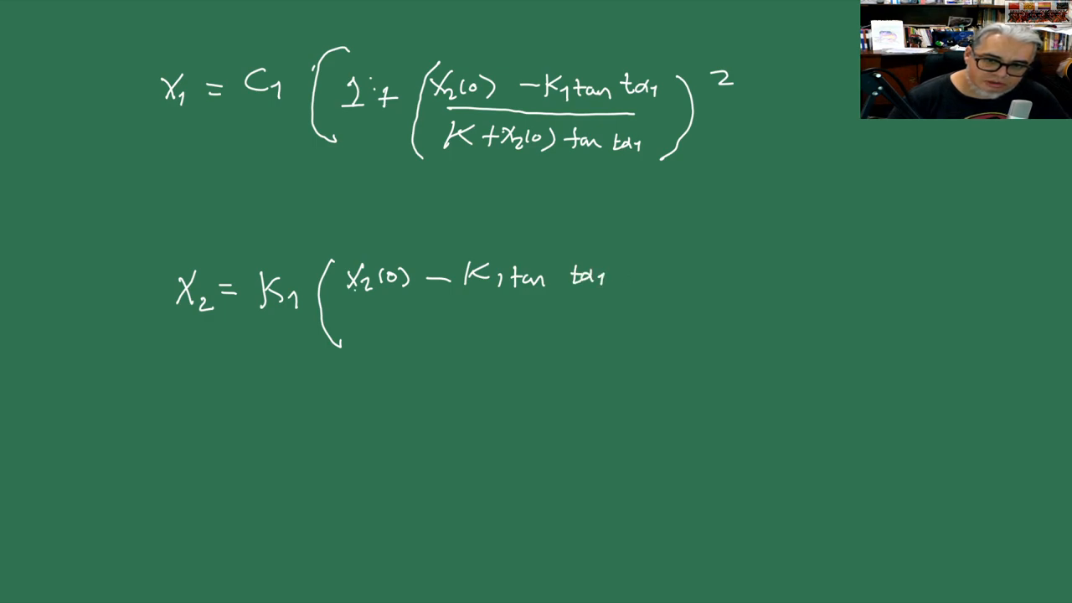
left_click_drag(343, 295, 586, 298)
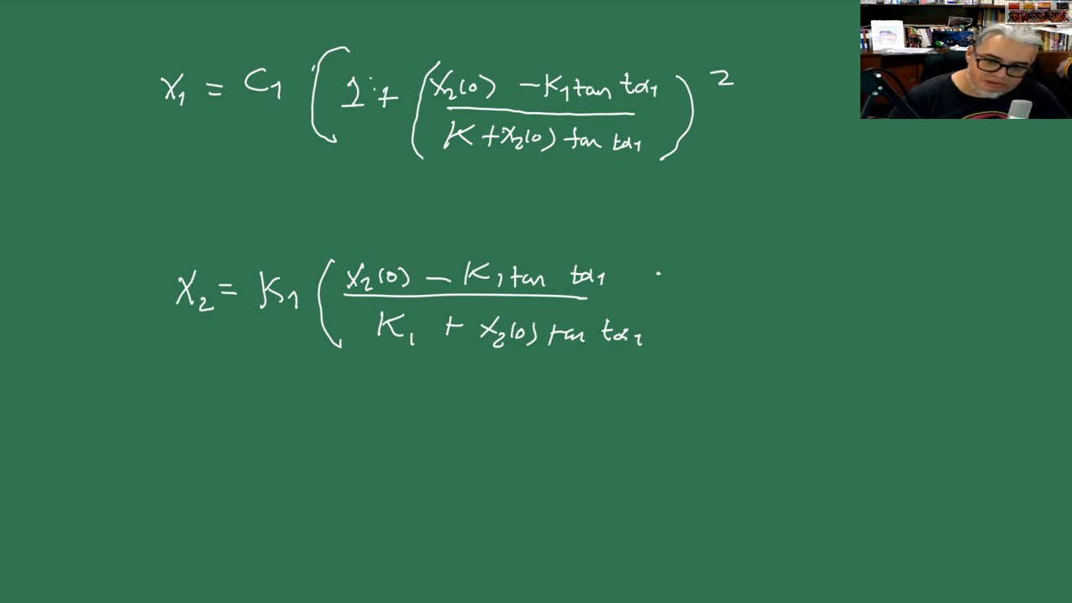
left_click_drag(662, 276, 640, 356)
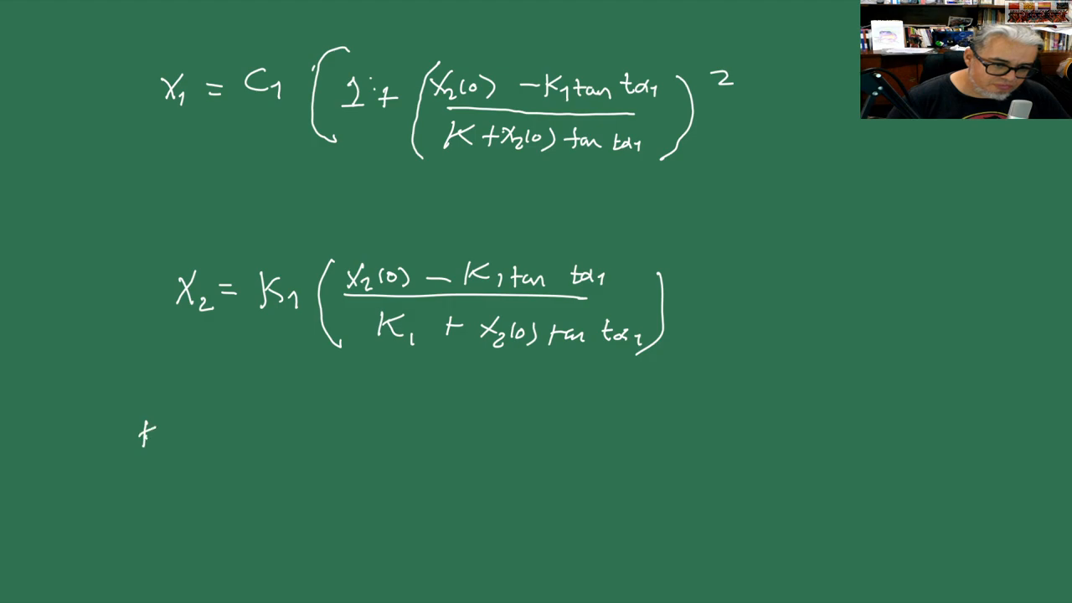
Step: Write the definitions K1 = √(2bC1/A) and C1 = x2(0) − A/2b·x2²(0)
type("K_1 = √2")
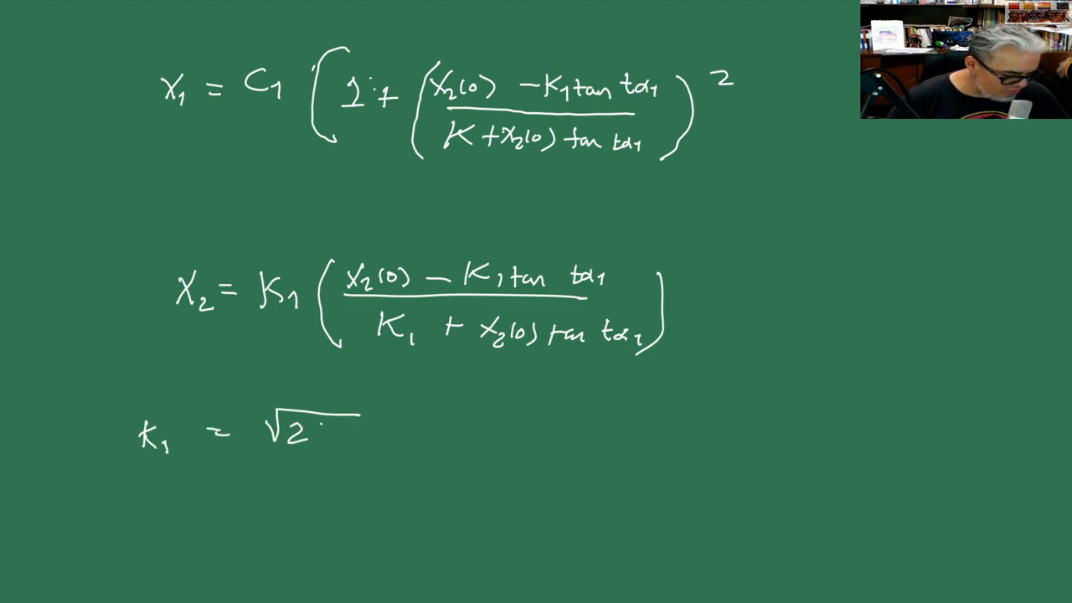
type("b·c₁")
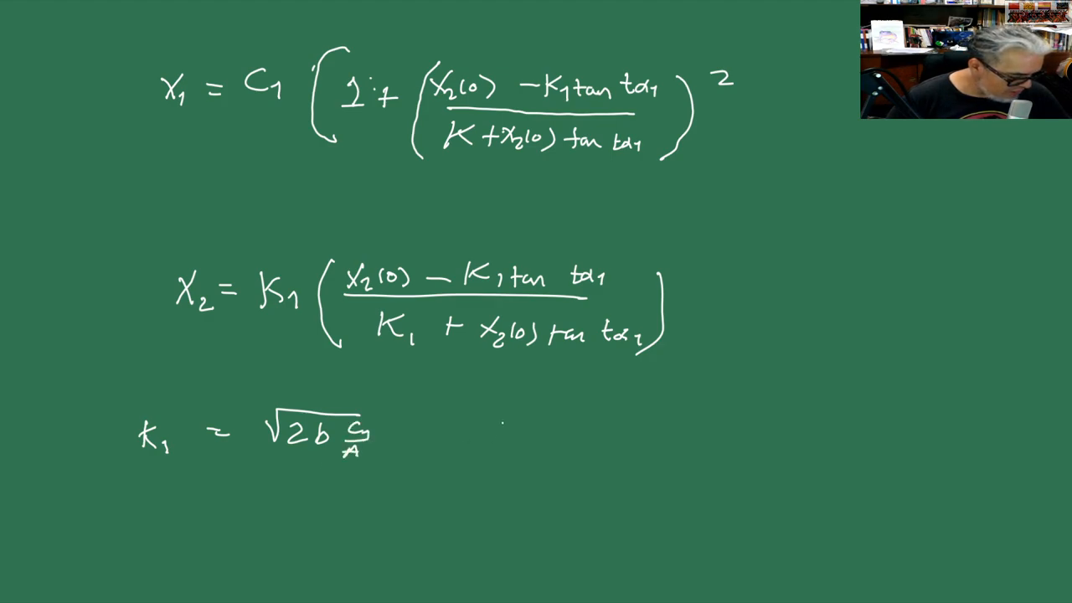
type("C_1 = Y")
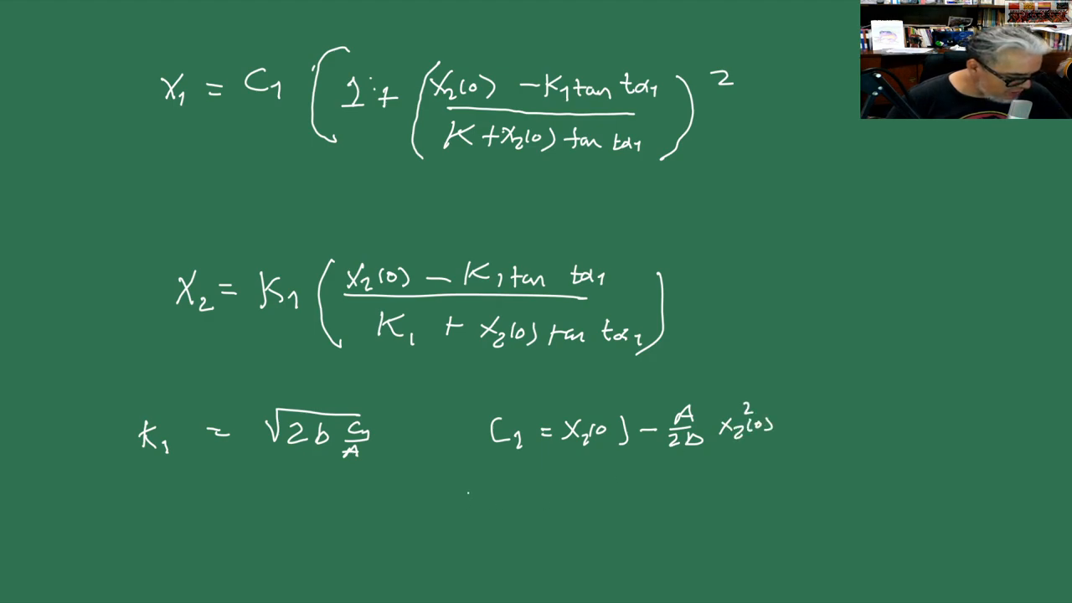
Step: Write α1 = AK1/2 and tα1 < π/2, then begin 'Si x1(0) >'
left_click(167, 501)
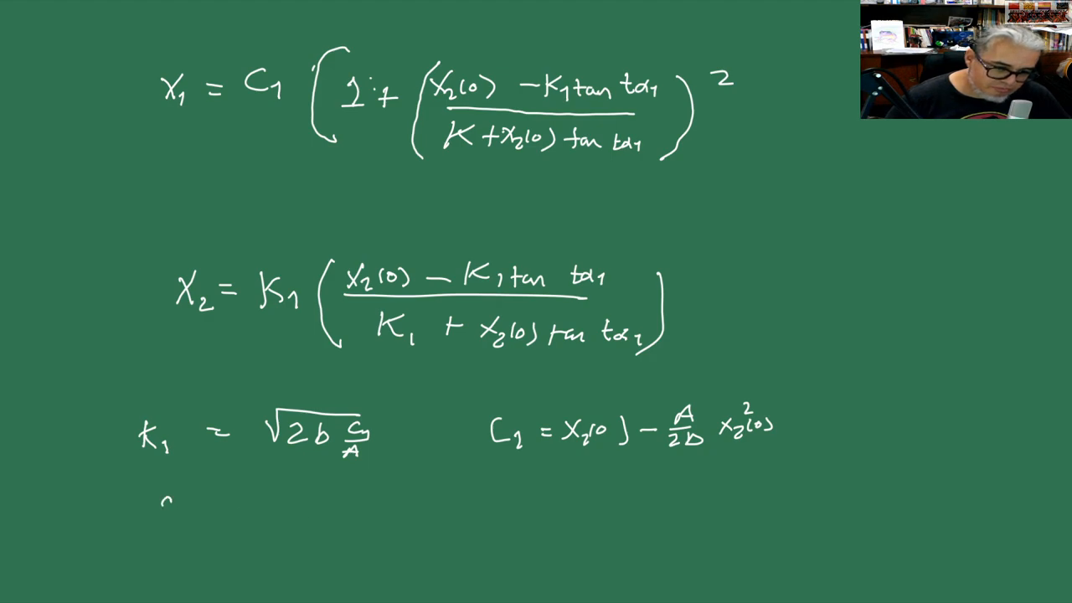
type("a_1 = A")
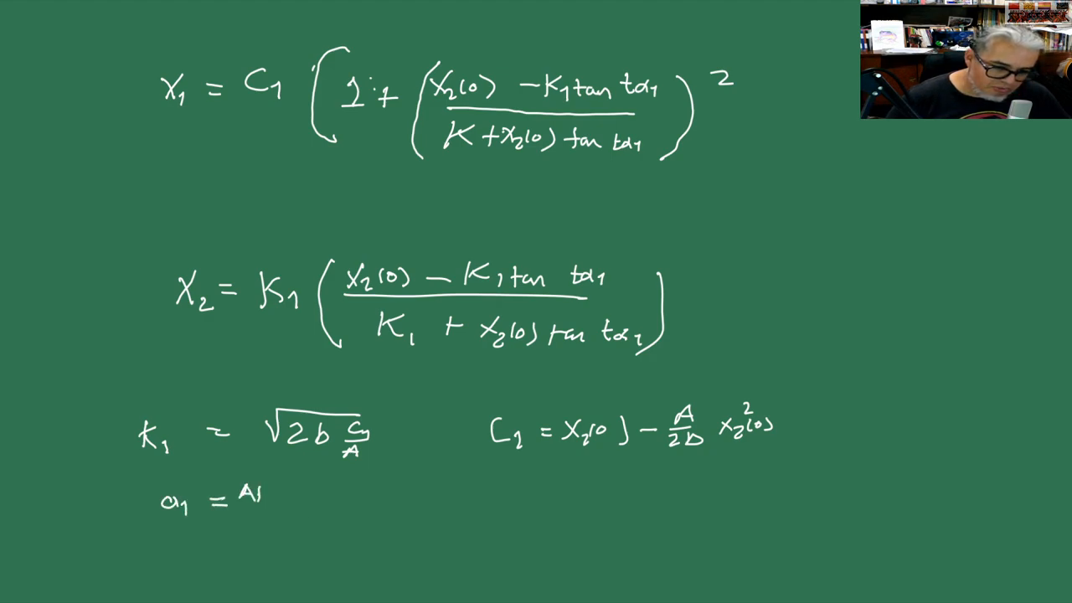
type("K_1/2")
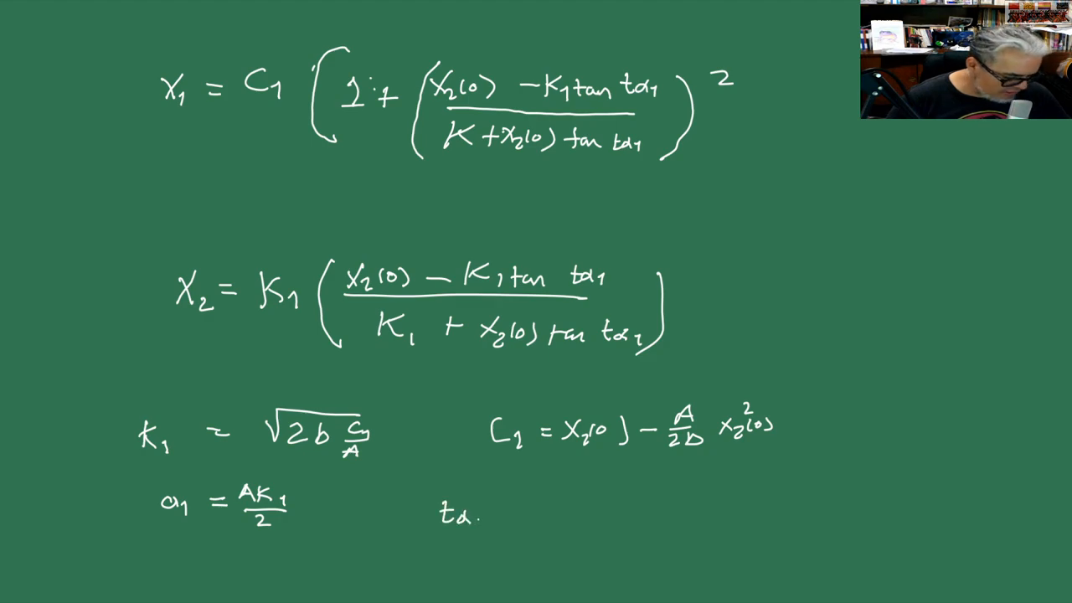
type("1")
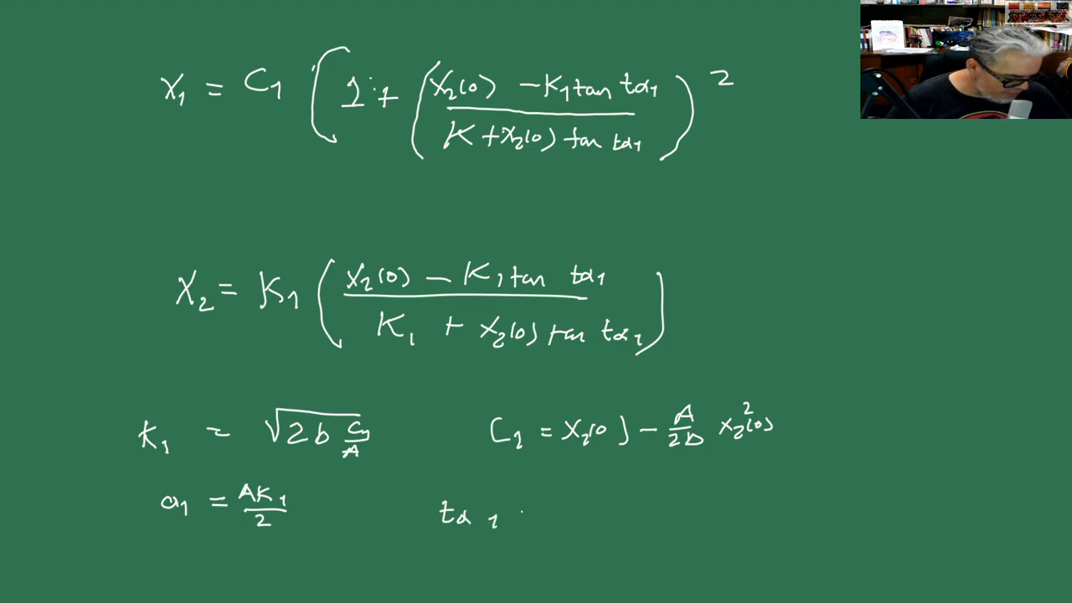
type("< π/2")
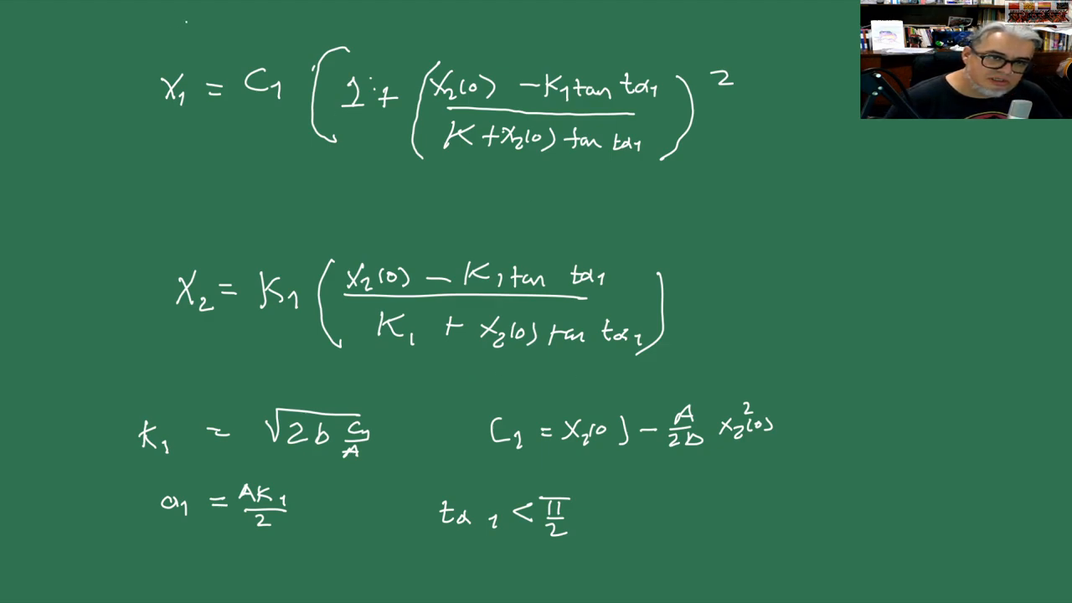
type("Si X1(0) >")
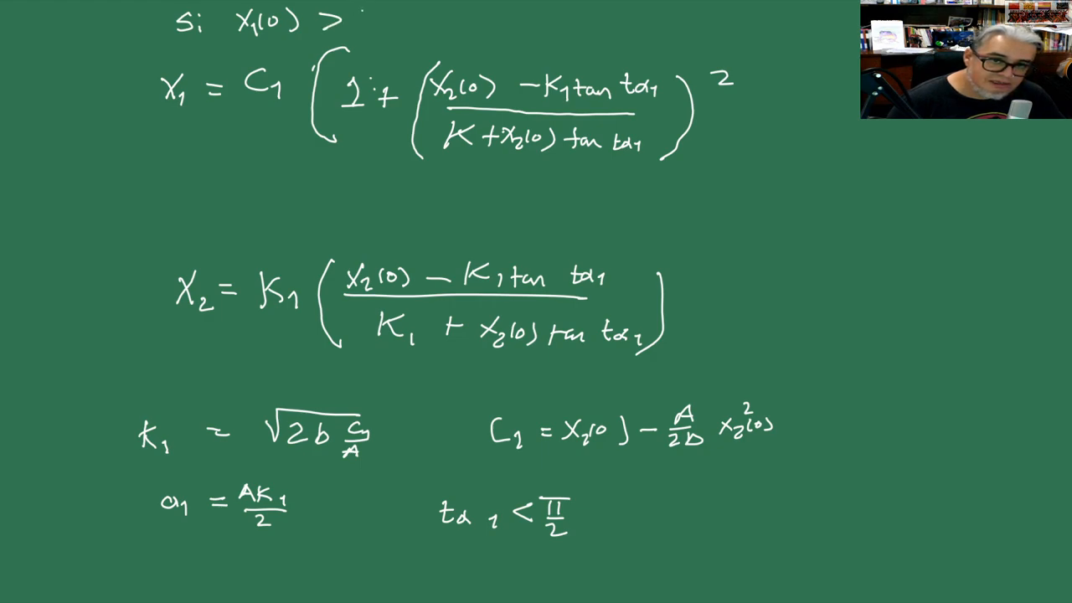
Step: Complete 'si x1(0) > A/2b·x2²(0)', then begin 'Si x1(' on a new blank page
type("A/2b X_2")
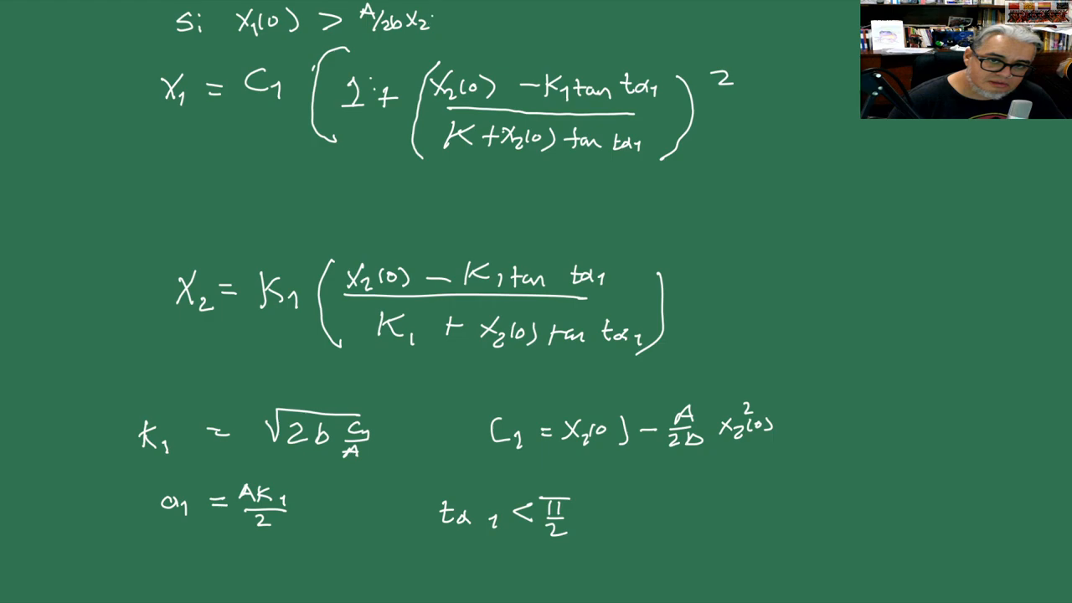
type("²(0)")
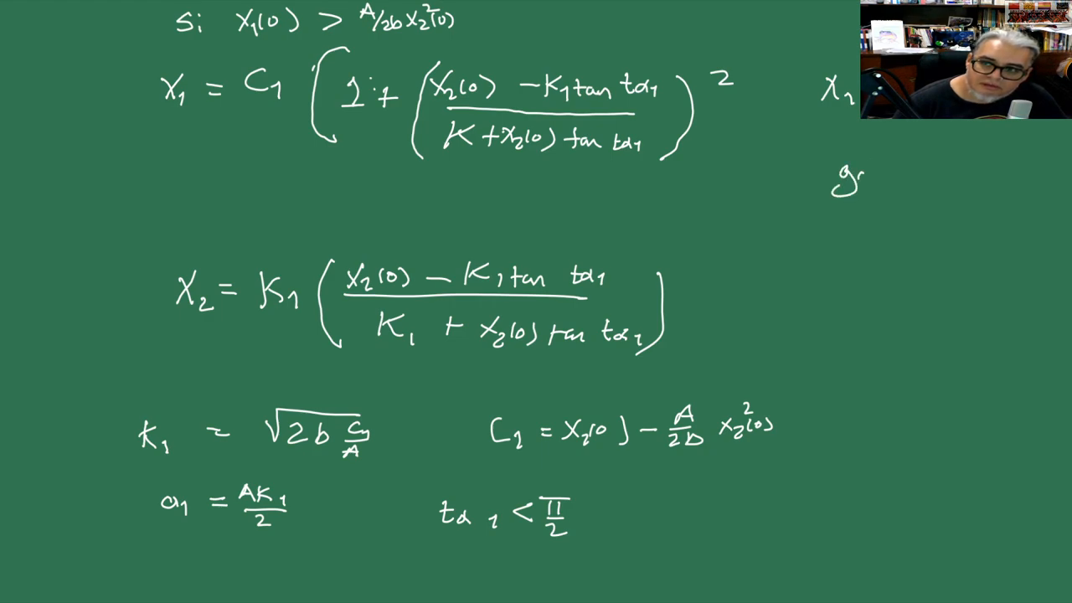
type("gara X1")
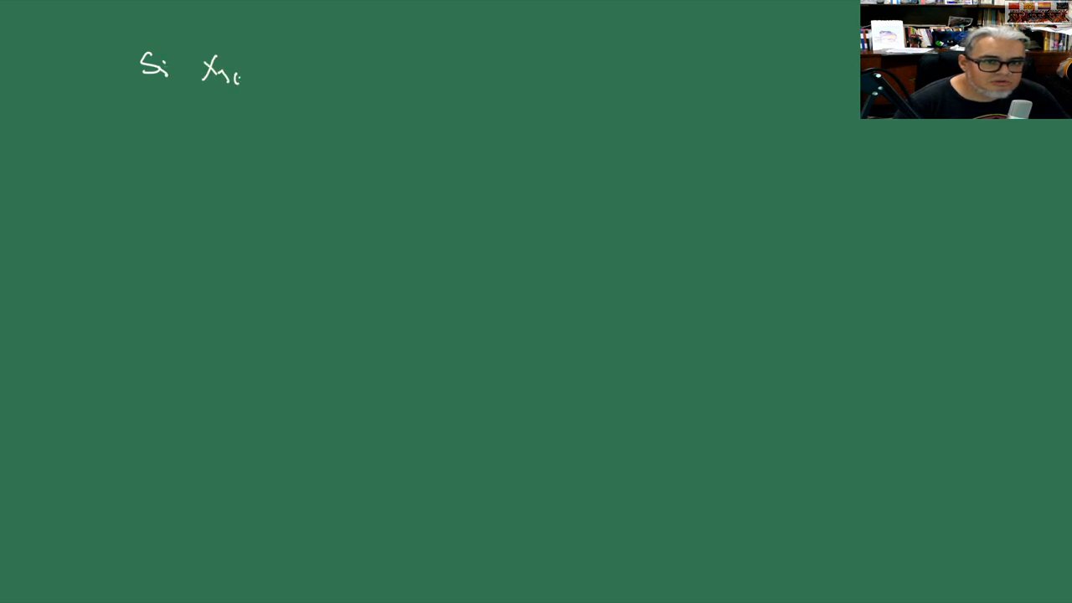
Step: Write 'Si x1(0) < A/2b·x2²(0) ganan los x2' and x1 = C2((x2(0) + K2 tanh tα2)/(K2 + x2(0) tanh tα2))² − 1
left_click_drag(239, 76, 281, 67)
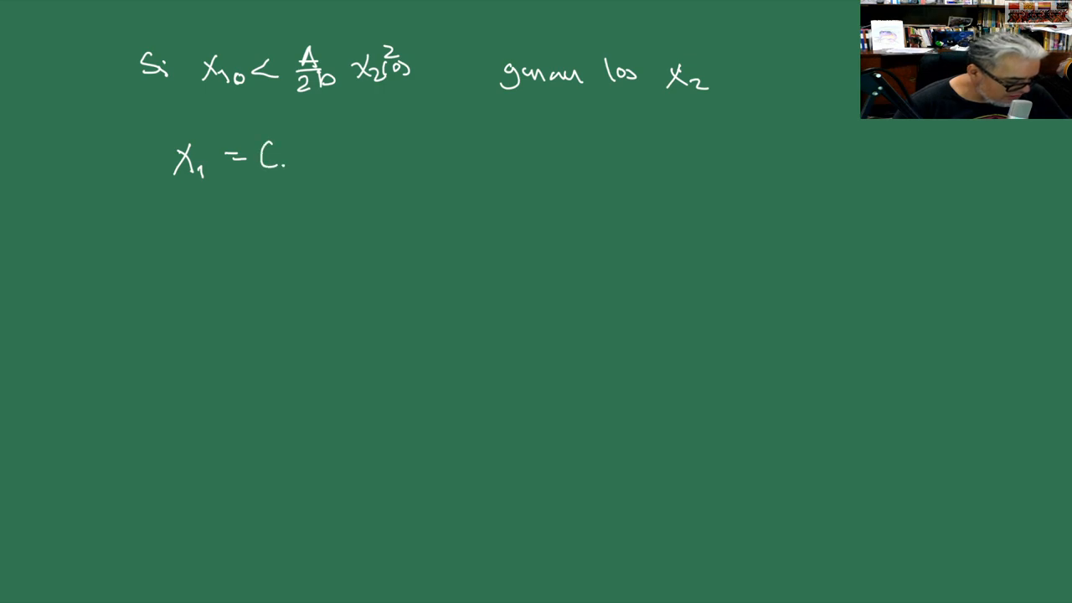
type("2 (x2")
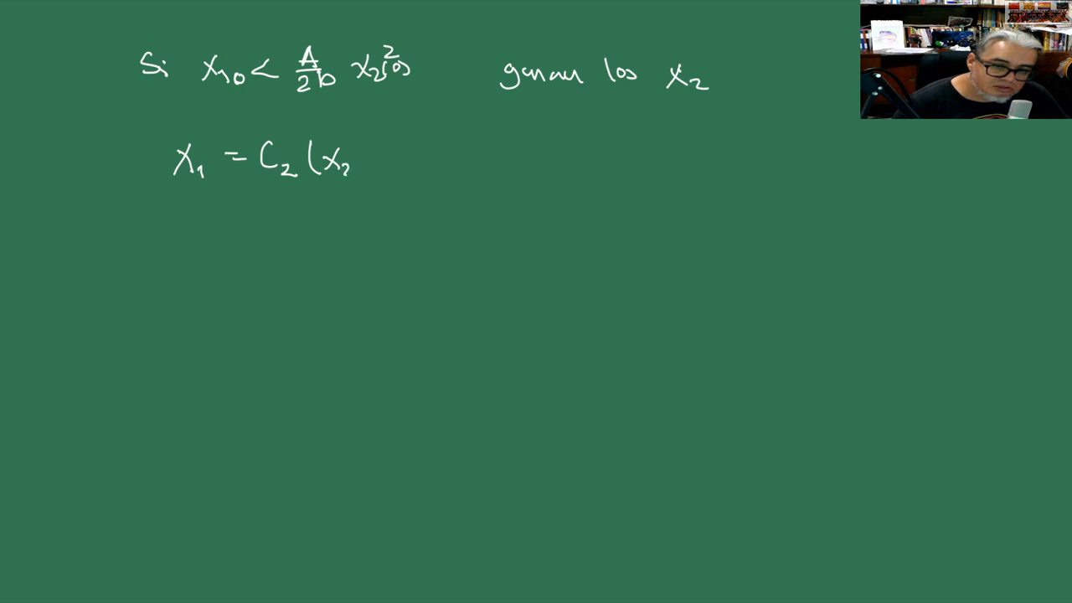
type("(0)")
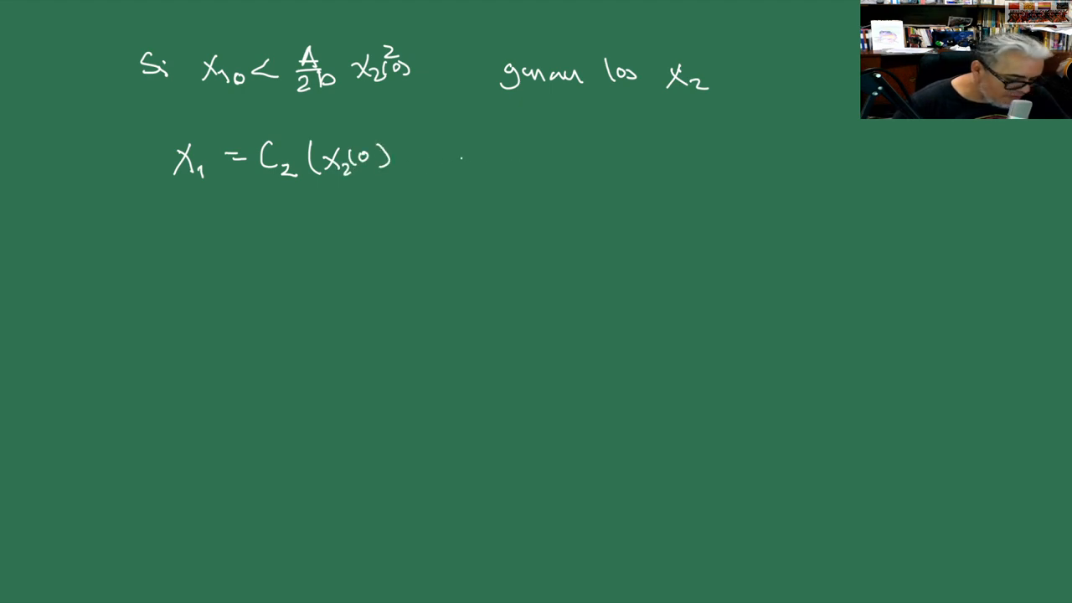
left_click(413, 158)
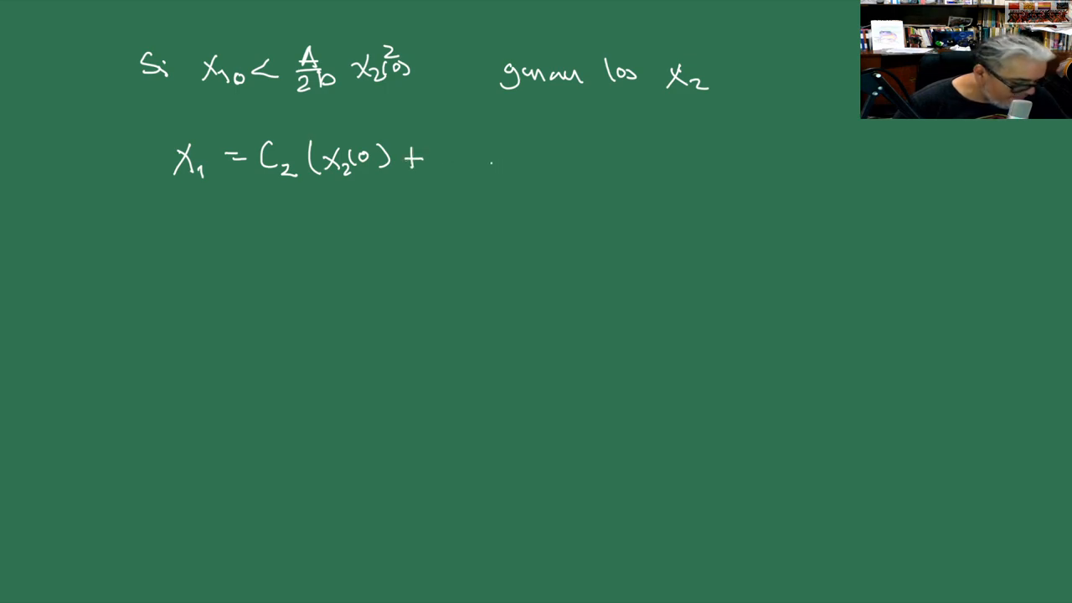
left_click_drag(450, 156, 567, 157)
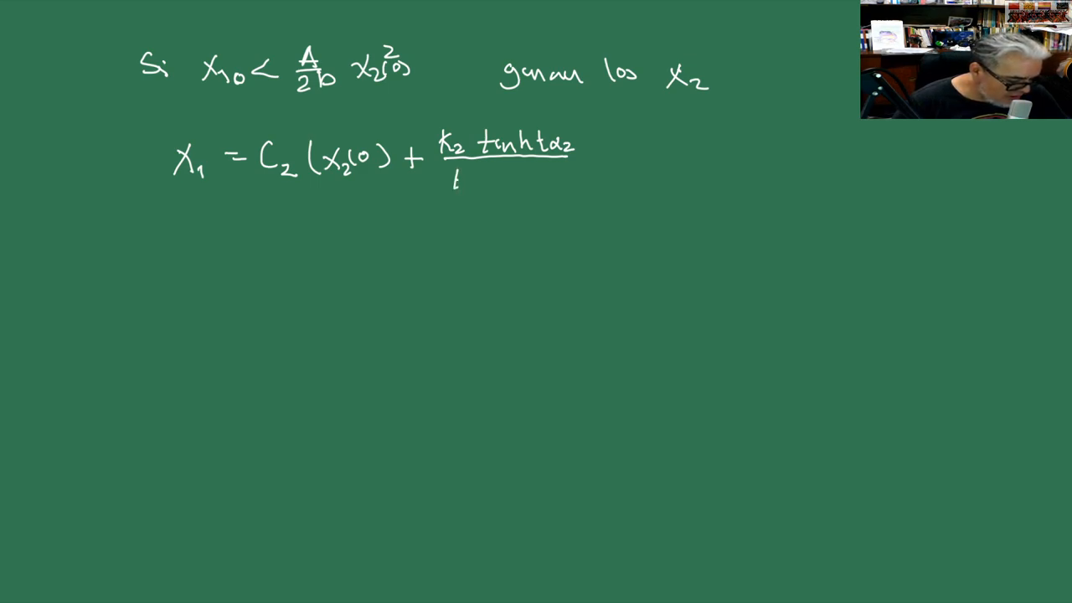
type("k2+x")
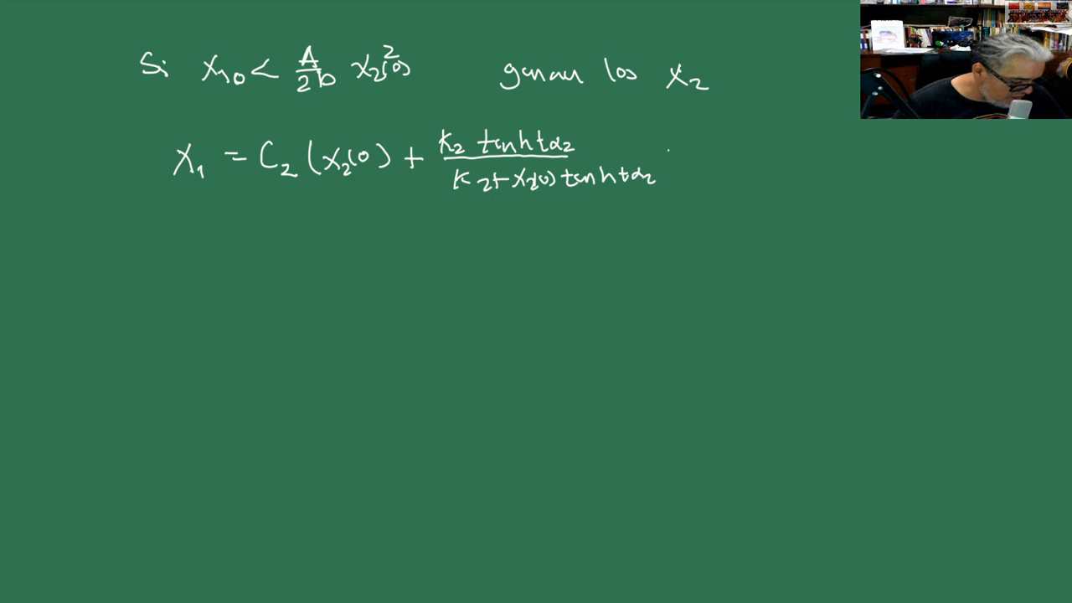
left_click_drag(678, 130, 666, 180)
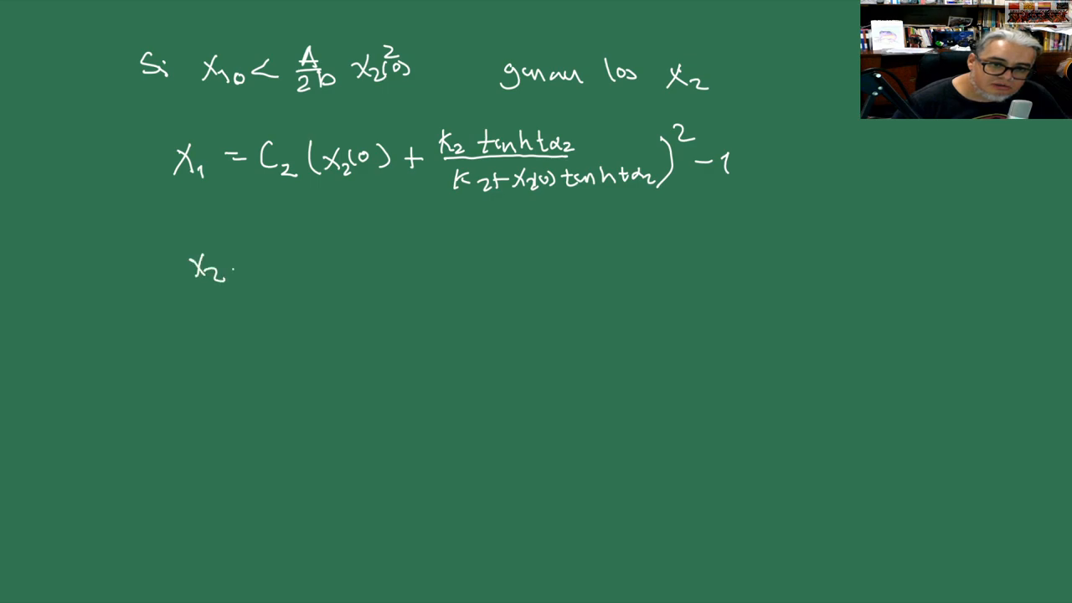
Step: Write x2 = K2( with numerator x2(0) + K2 tanh tα2 over a fraction bar
type("=")
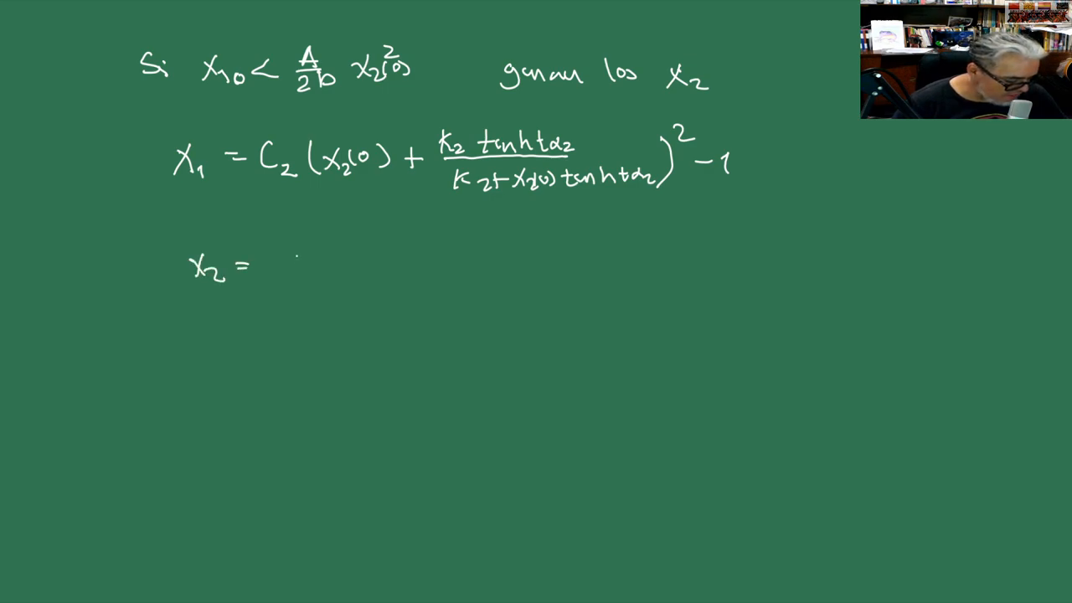
type("K_2 (x_2(0) +")
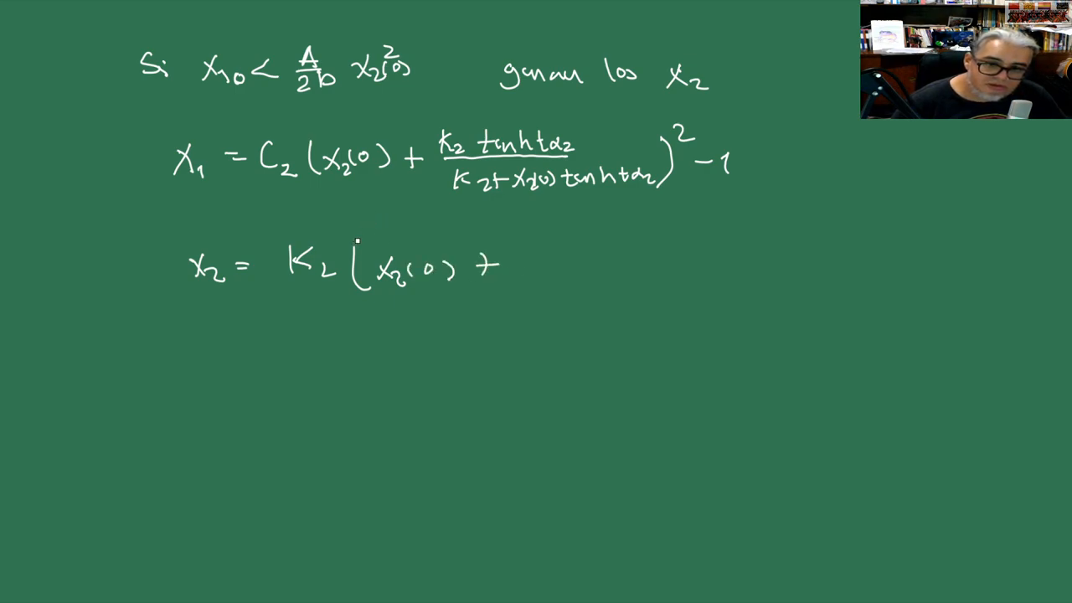
left_click_drag(377, 226, 360, 318)
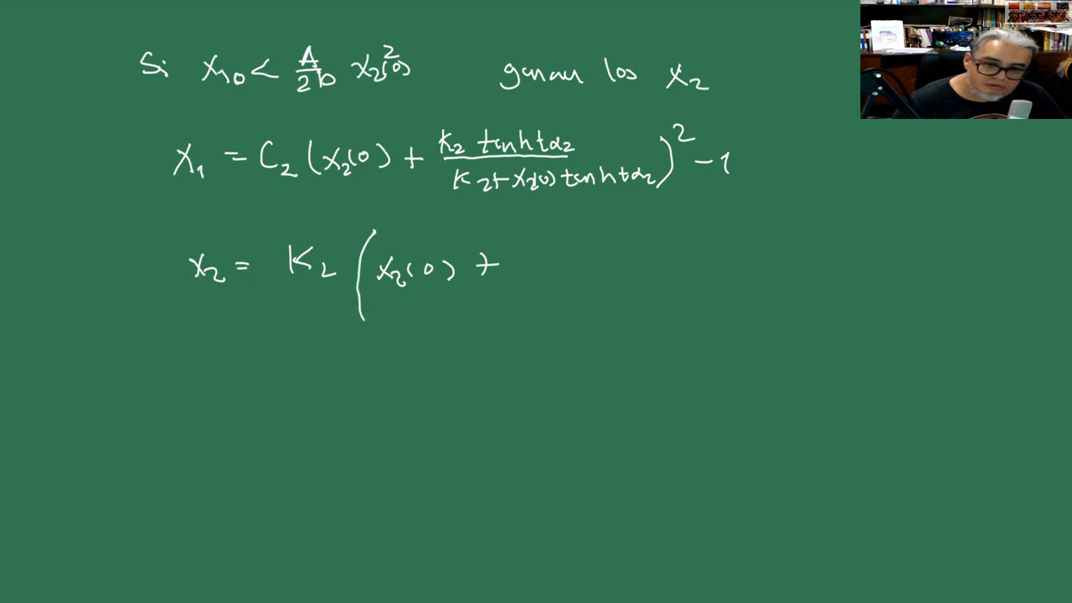
left_click_drag(381, 287, 603, 287)
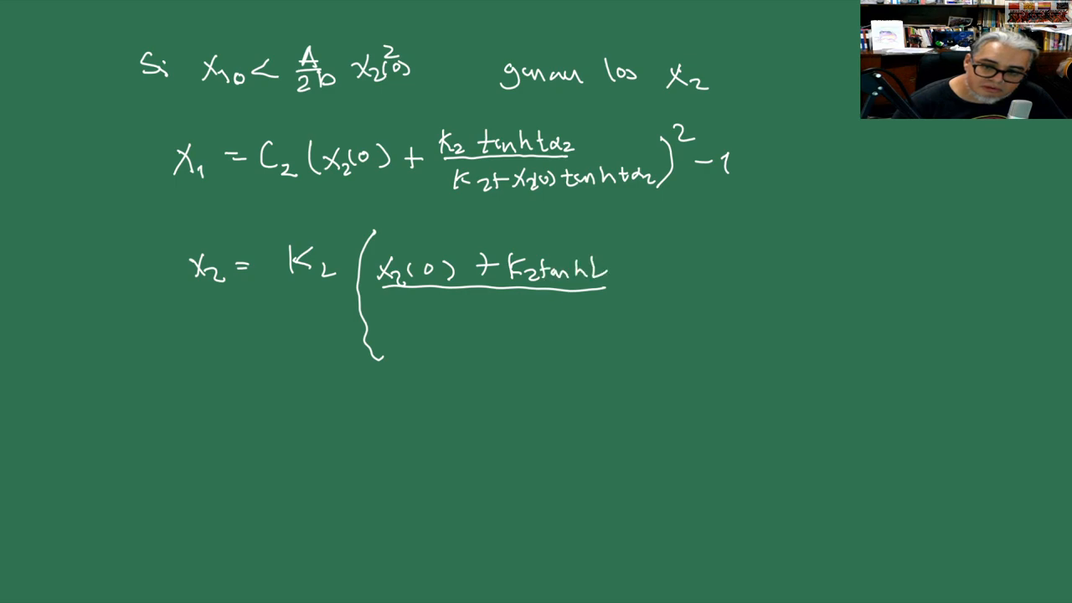
type("d2")
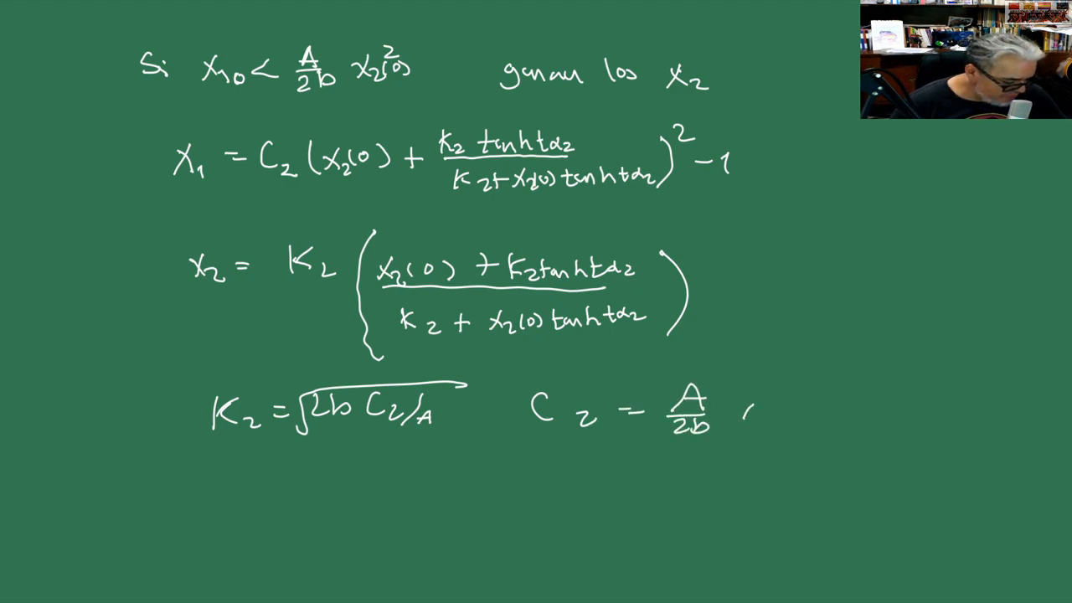
Step: Finish C2 = A/2b·x2²(0) − x1(0) and add α2 = AK1/2 beneath K2
type("x2(0)")
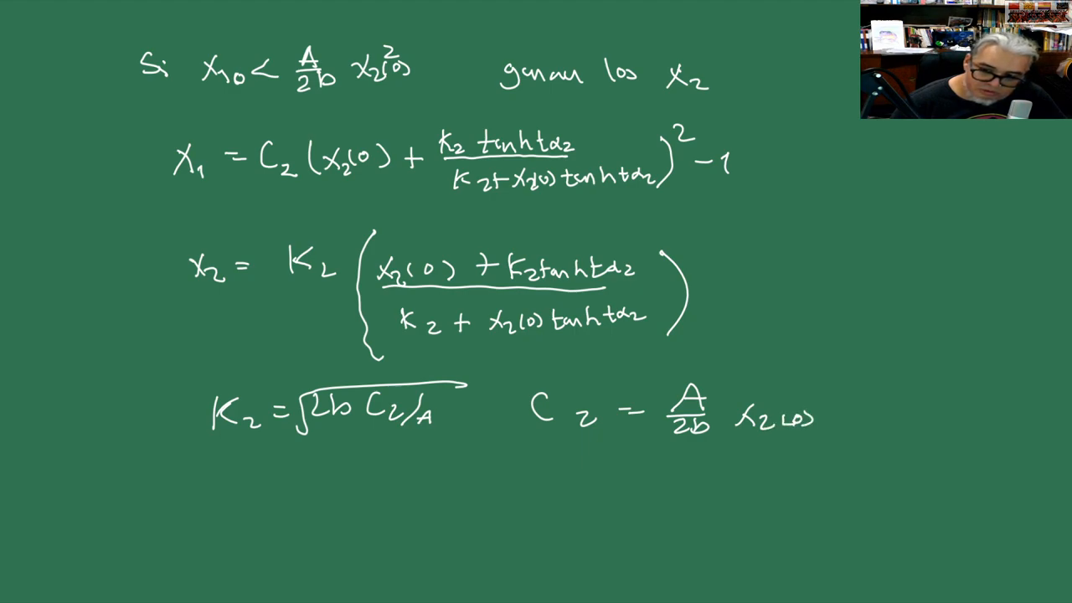
type("2")
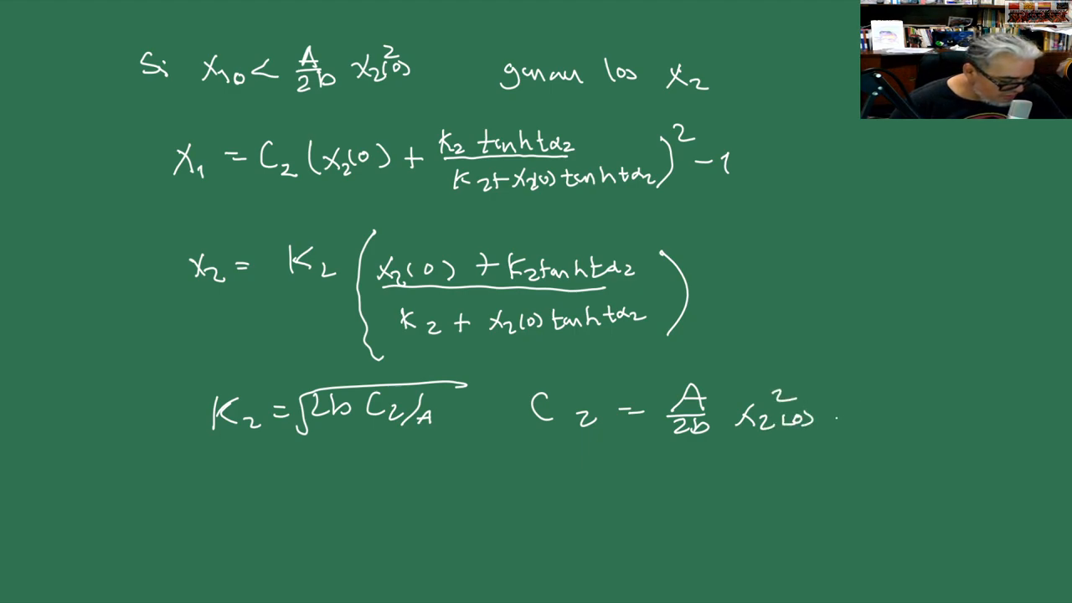
type("-X_1(0)")
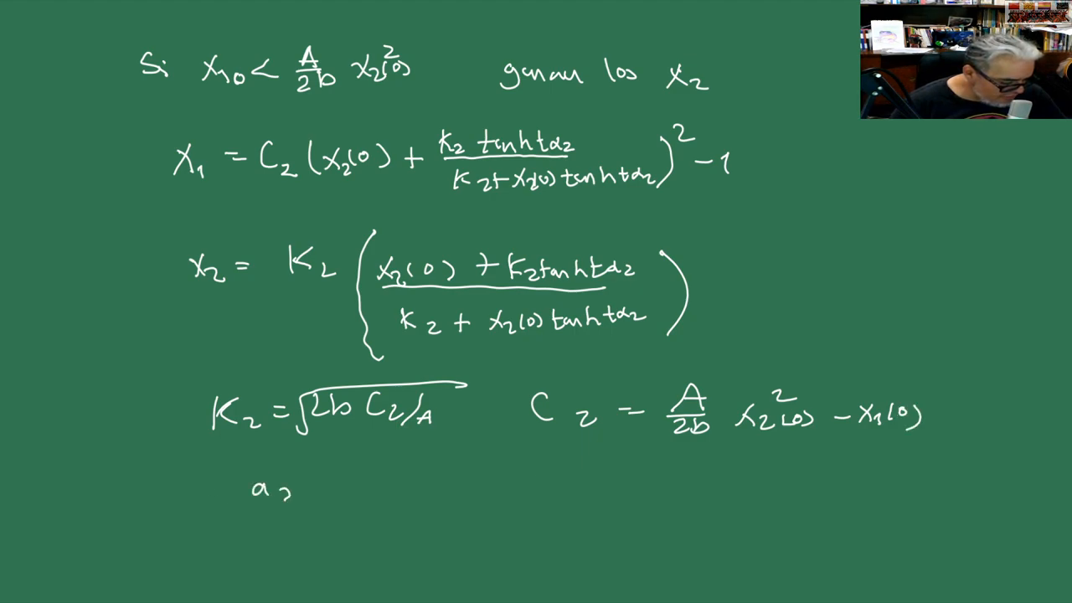
type("= A")
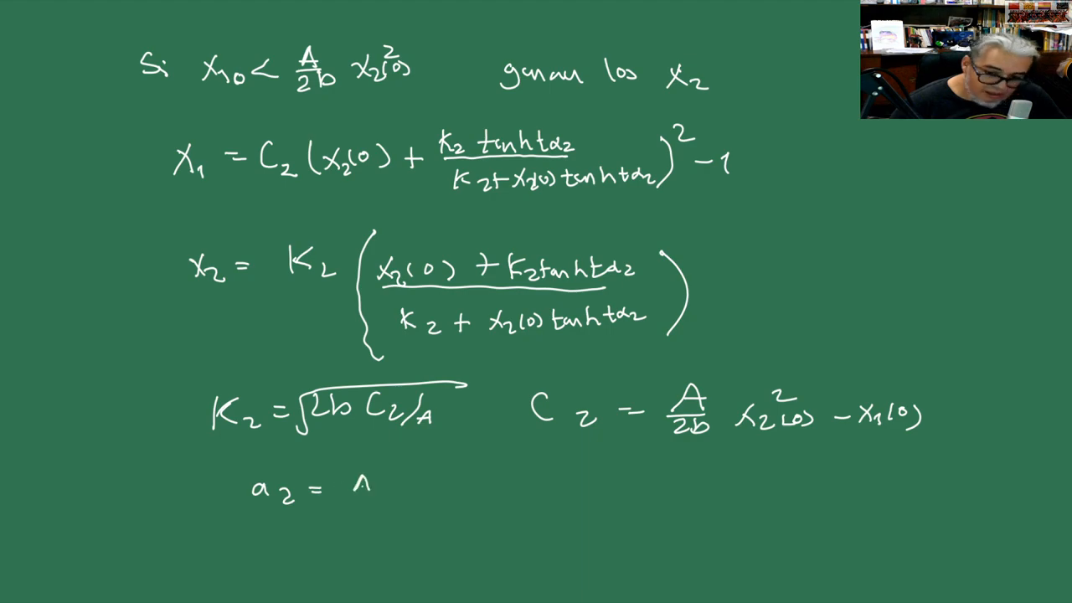
type("AK1")
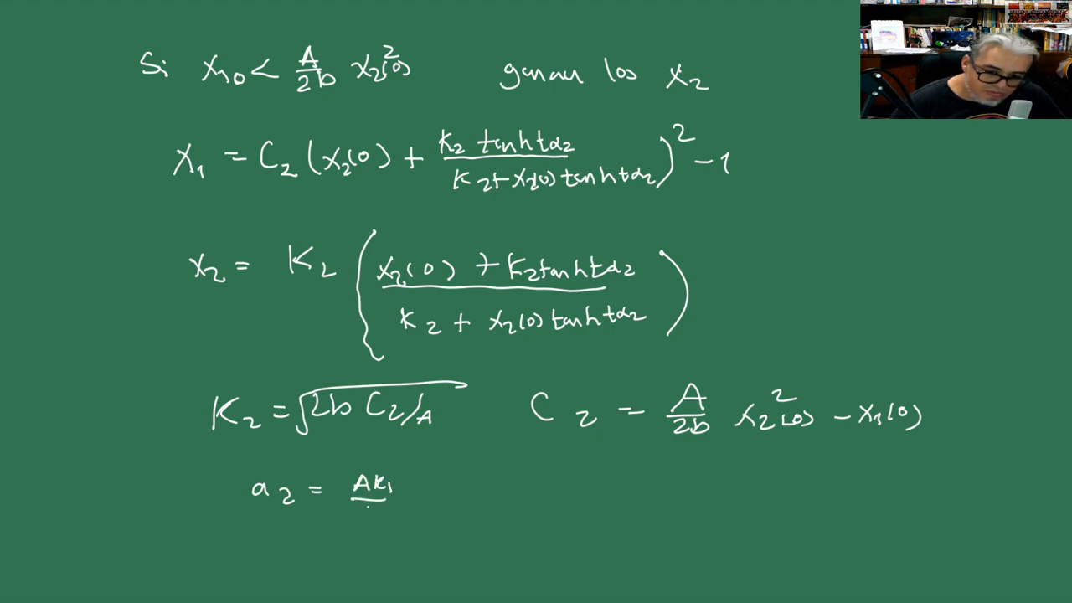
type("2")
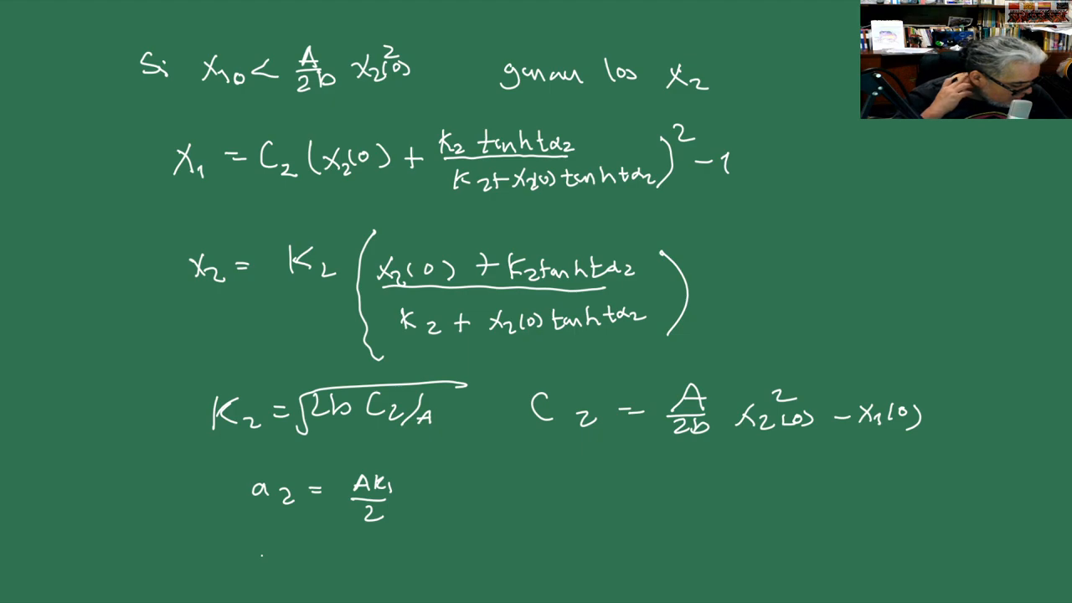